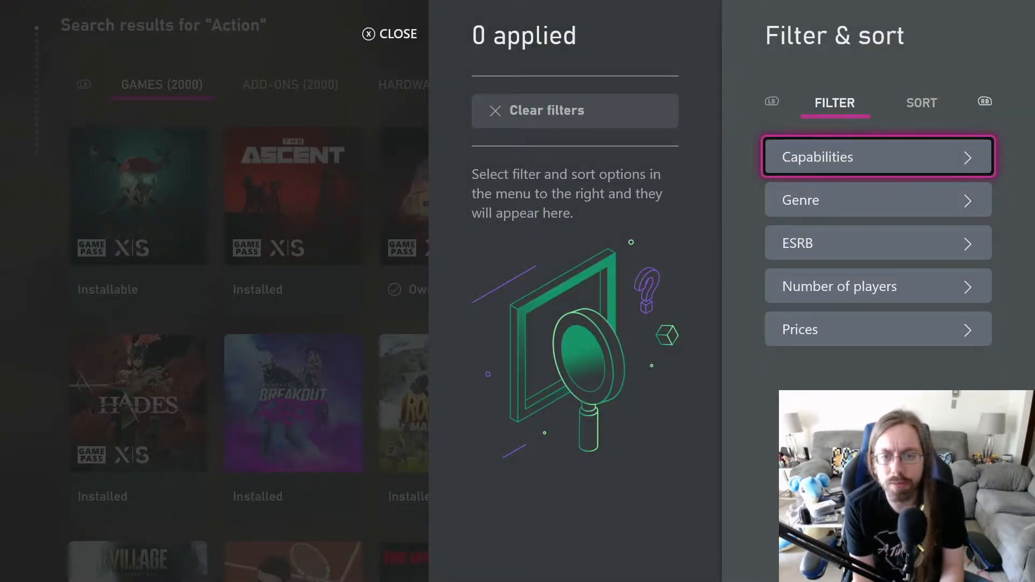
- View the sort options, then close Filter & sort with no filters applied
{"action": "left_click", "coordinate": [920, 102]}
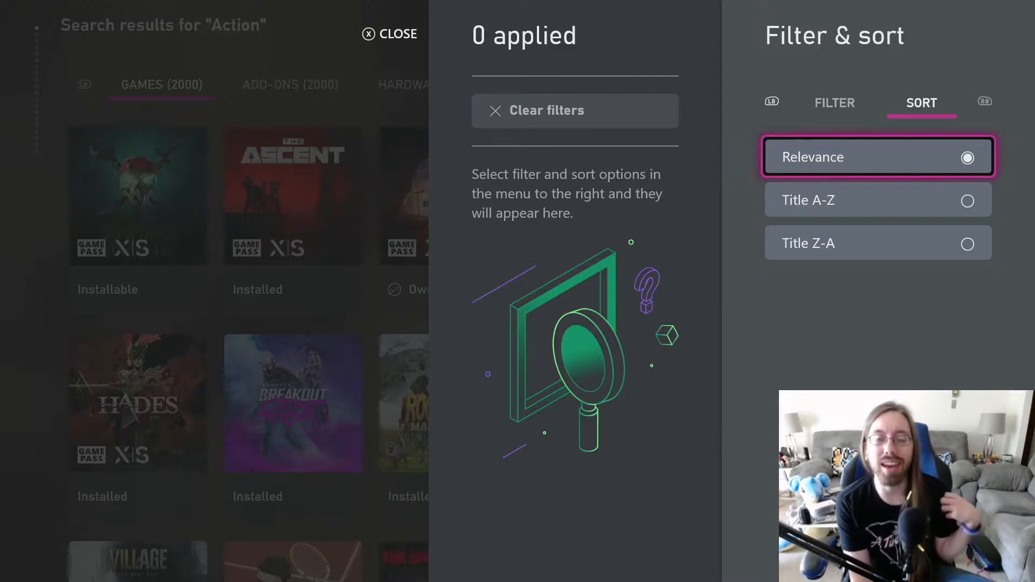
{"action": "left_click", "coordinate": [389, 34]}
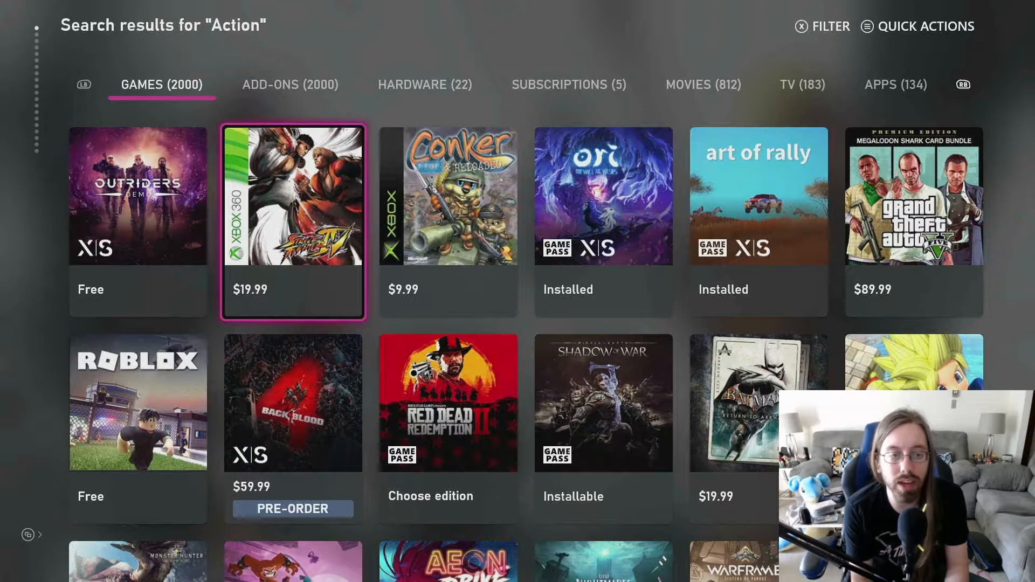
- Glance at Action add-ons, then scroll the games down to DayZ, Rust and LEGO Worlds
{"action": "left_click", "coordinate": [289, 85]}
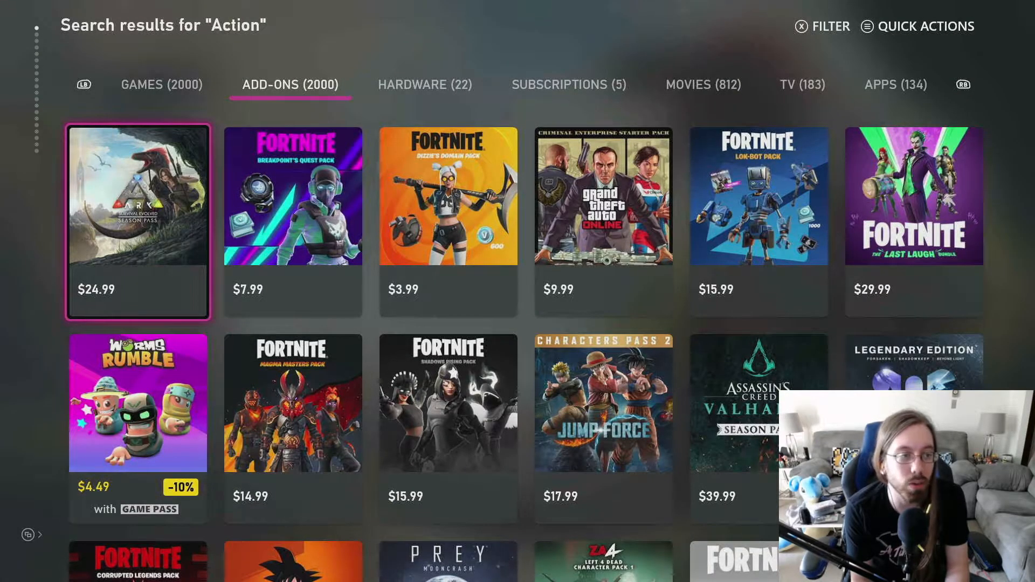
{"action": "left_click", "coordinate": [161, 85]}
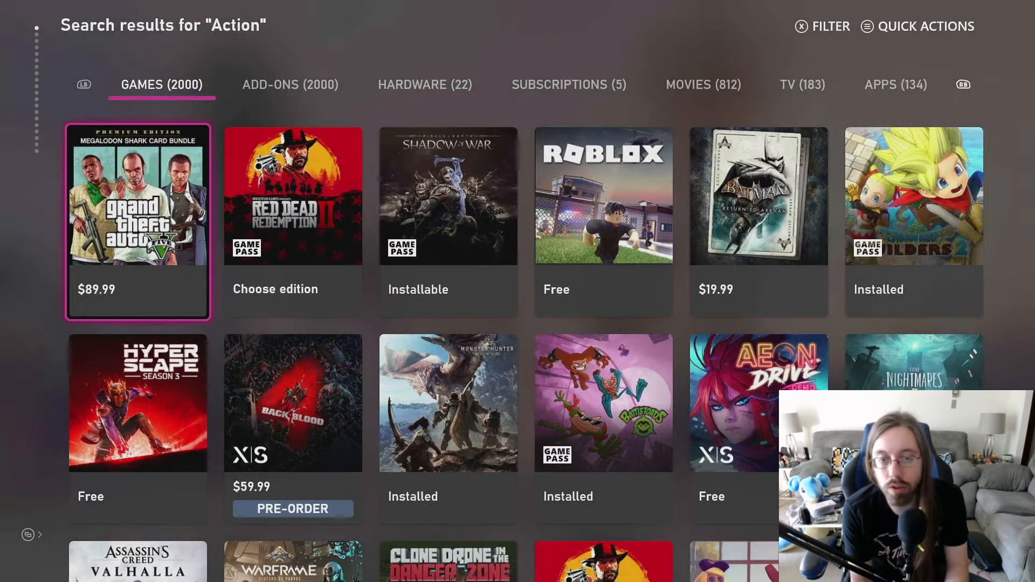
{"action": "scroll", "scroll_direction": "down", "scroll_amount": 3}
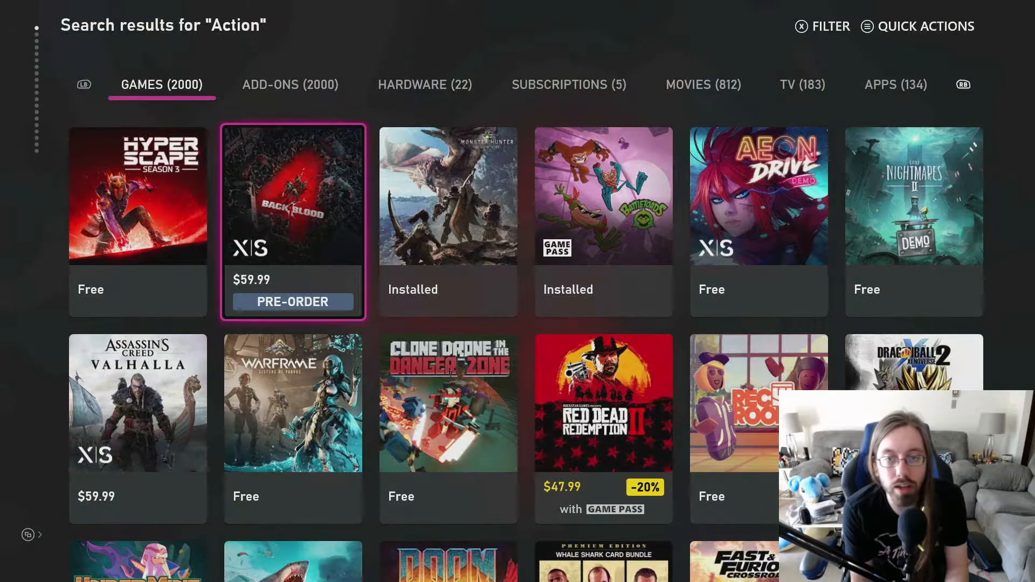
{"action": "key", "text": "Left"}
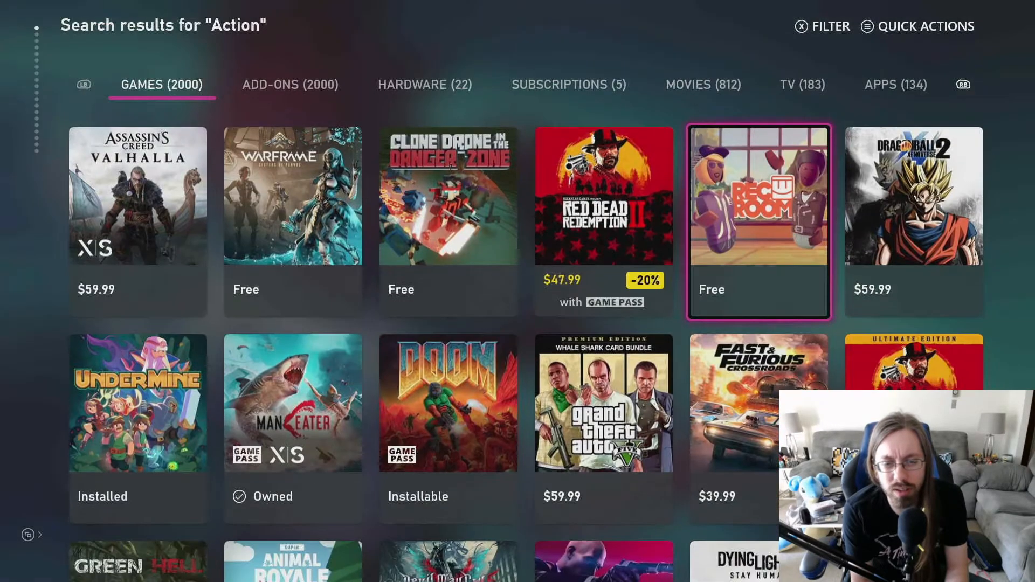
{"action": "left_click", "coordinate": [758, 221]}
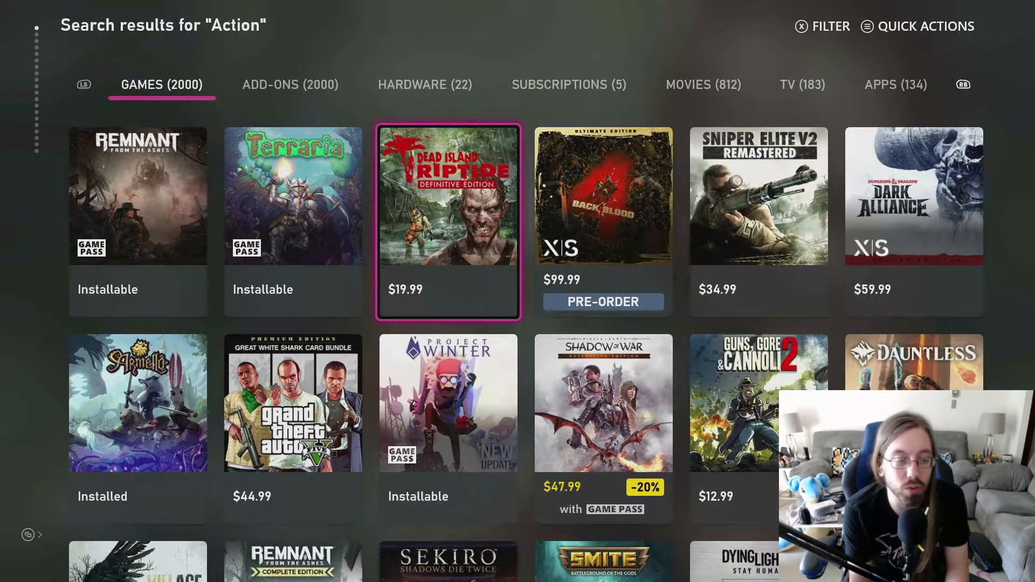
{"action": "scroll", "scroll_direction": "right", "scroll_amount": 3}
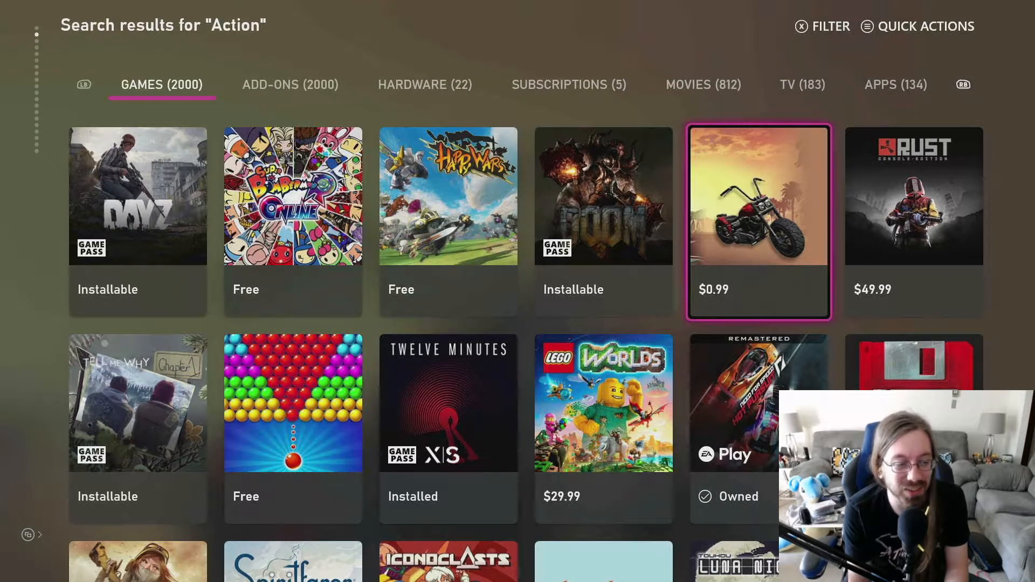
{"action": "left_click", "coordinate": [758, 221]}
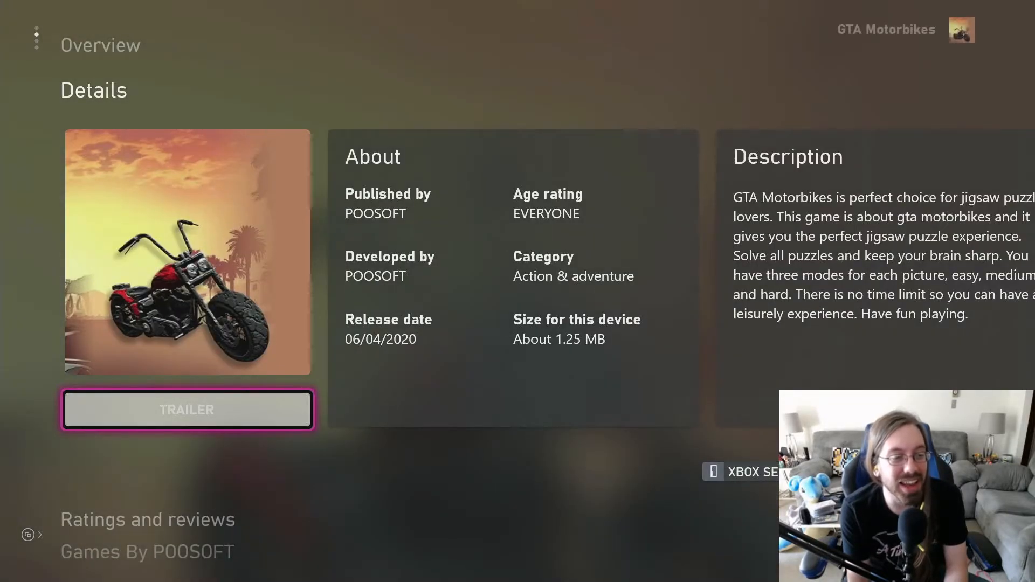
{"action": "scroll", "scroll_direction": "down", "scroll_amount": 3}
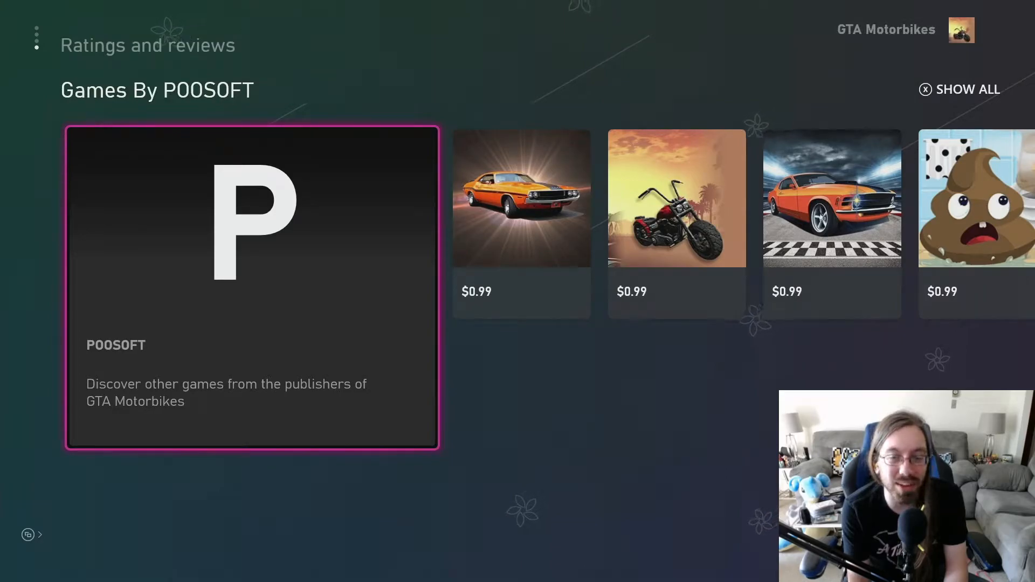
{"action": "scroll", "scroll_direction": "right", "scroll_amount": 3}
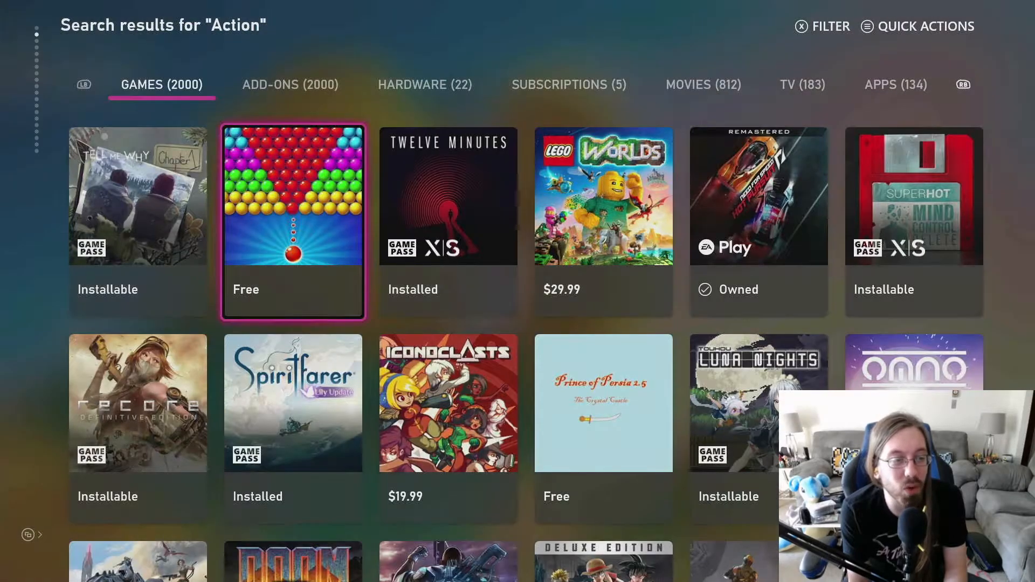
- Scroll the Action games grid down to Minecraft Dungeons, Sonic Mania and Overwatch
{"action": "left_click", "coordinate": [292, 220]}
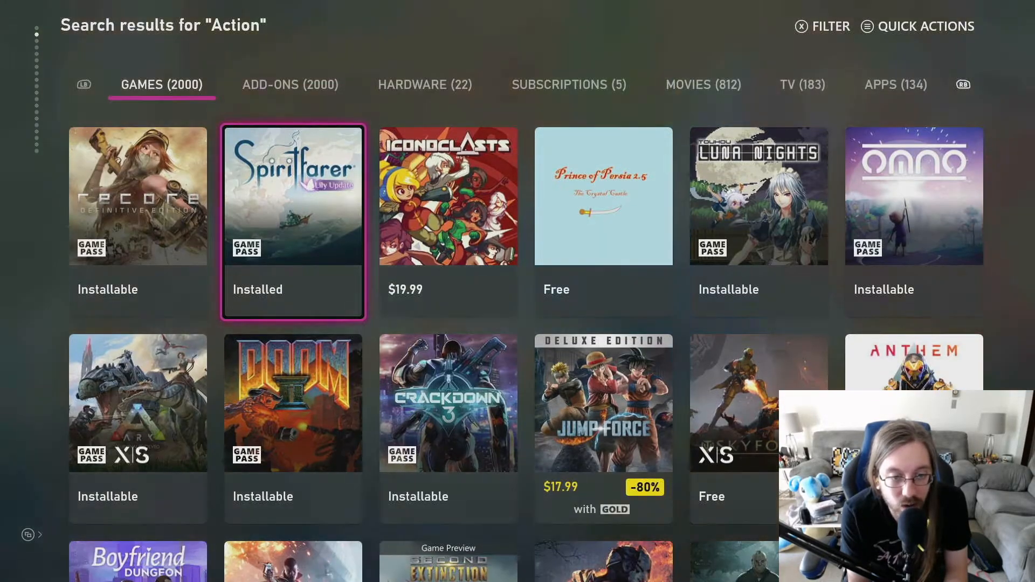
{"action": "scroll", "scroll_direction": "down", "scroll_amount": 3}
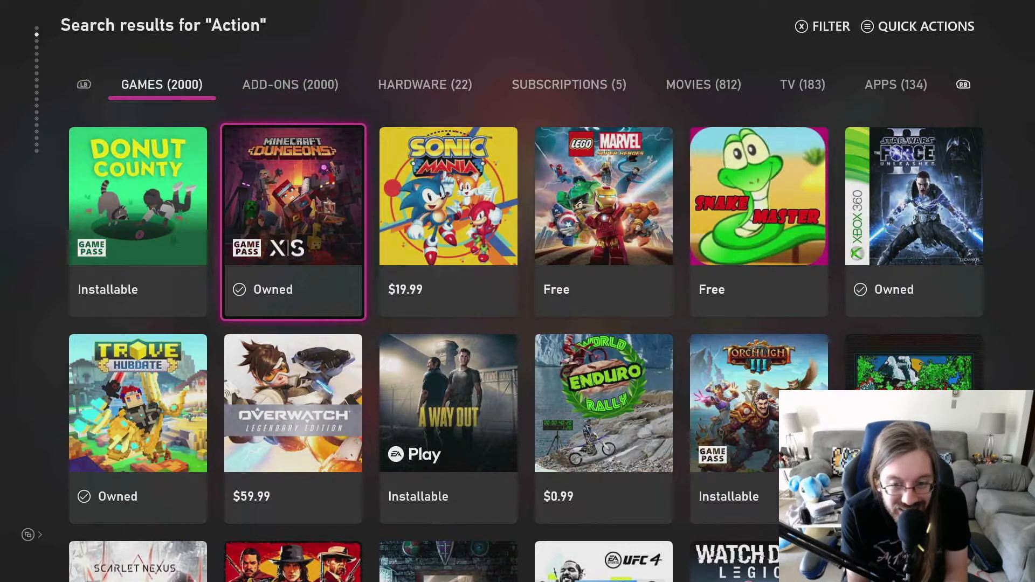
- Open Castle Breakout's store page and scroll through its description
{"action": "left_click", "coordinate": [758, 196]}
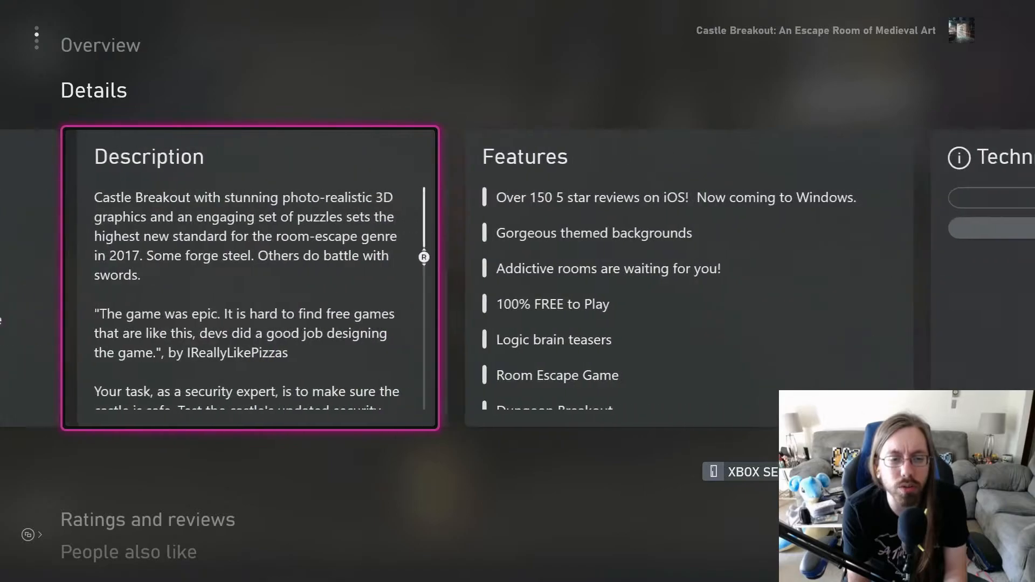
{"action": "scroll", "scroll_direction": "down", "scroll_amount": 3}
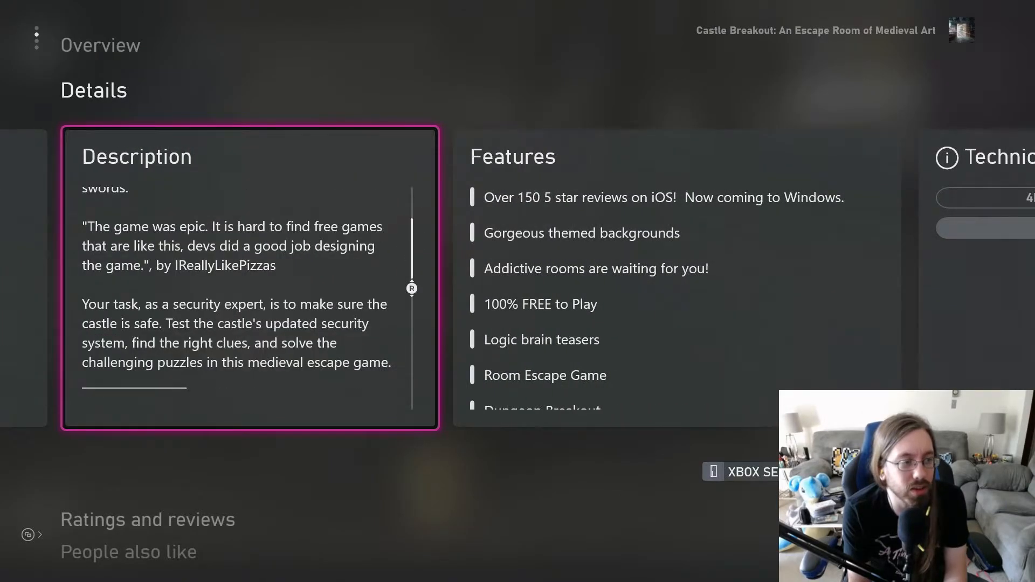
{"action": "scroll", "scroll_direction": "down", "scroll_amount": 3}
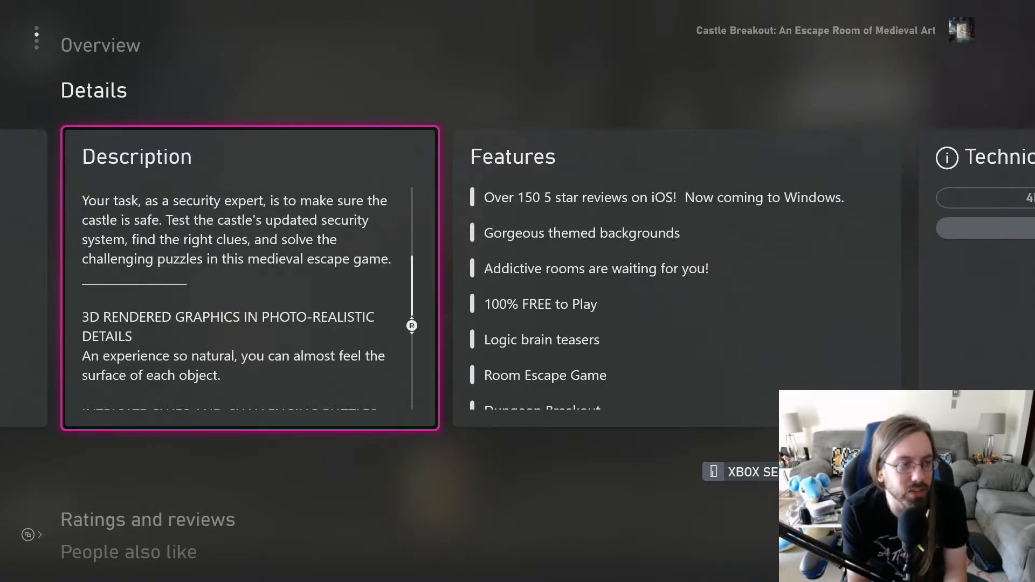
{"action": "scroll", "scroll_direction": "down", "scroll_amount": 3}
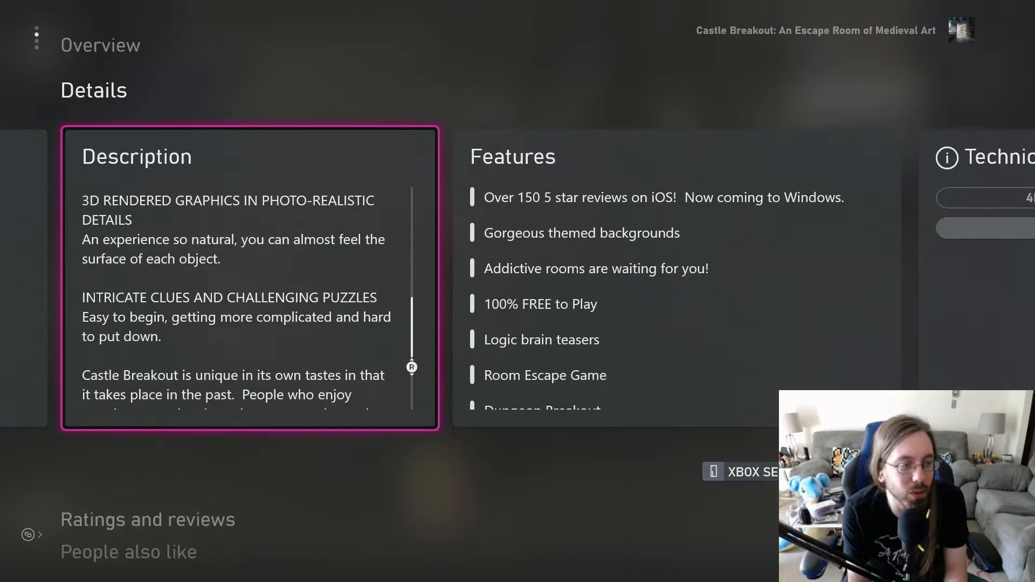
{"action": "scroll", "scroll_direction": "down", "scroll_amount": 3}
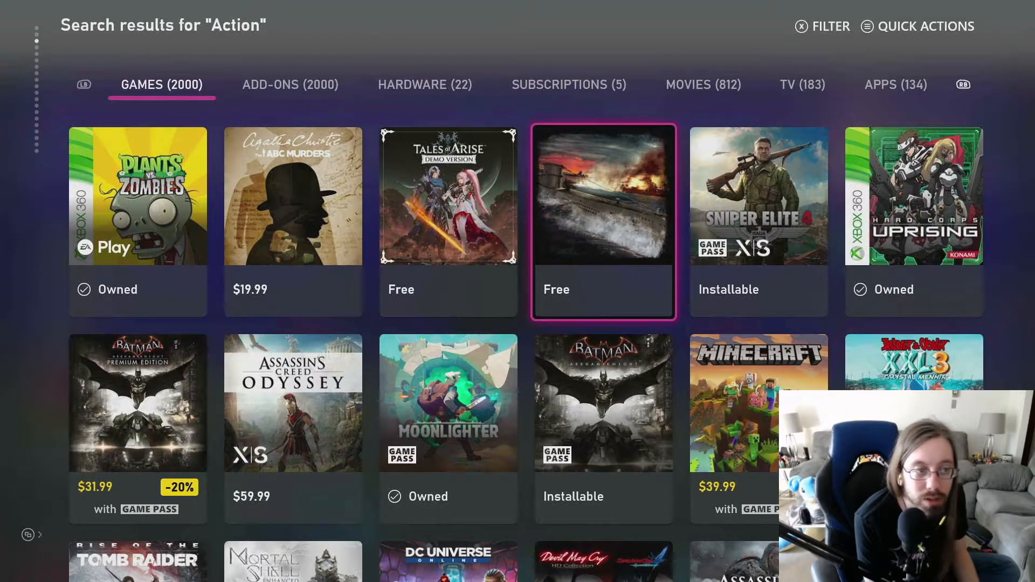
- Select the free Submarine Patrol 3D tile in the Action game results
{"action": "left_click", "coordinate": [602, 219]}
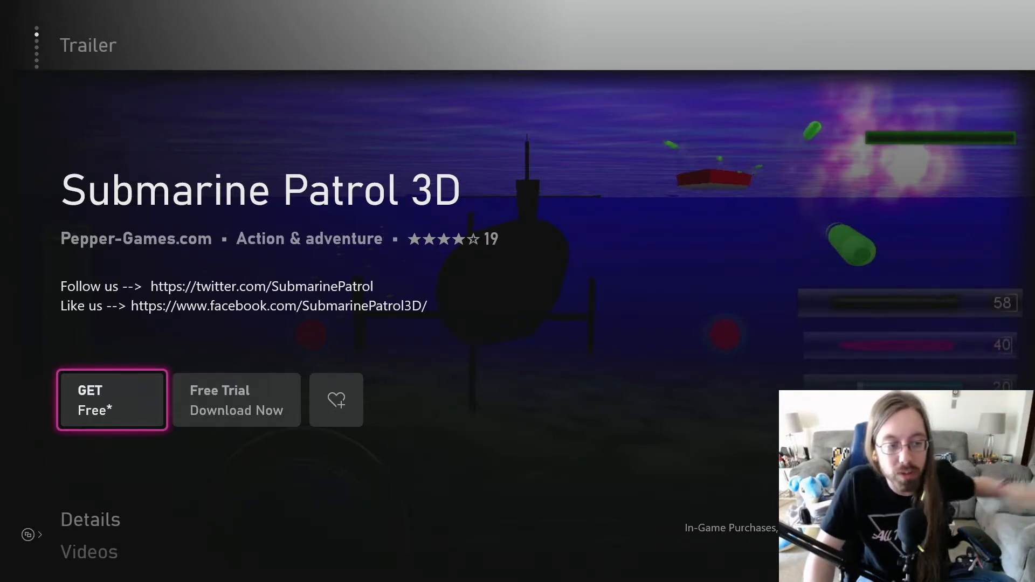
- Get Submarine Patrol 3D for free and dismiss the Success dialog
{"action": "left_click", "coordinate": [112, 399]}
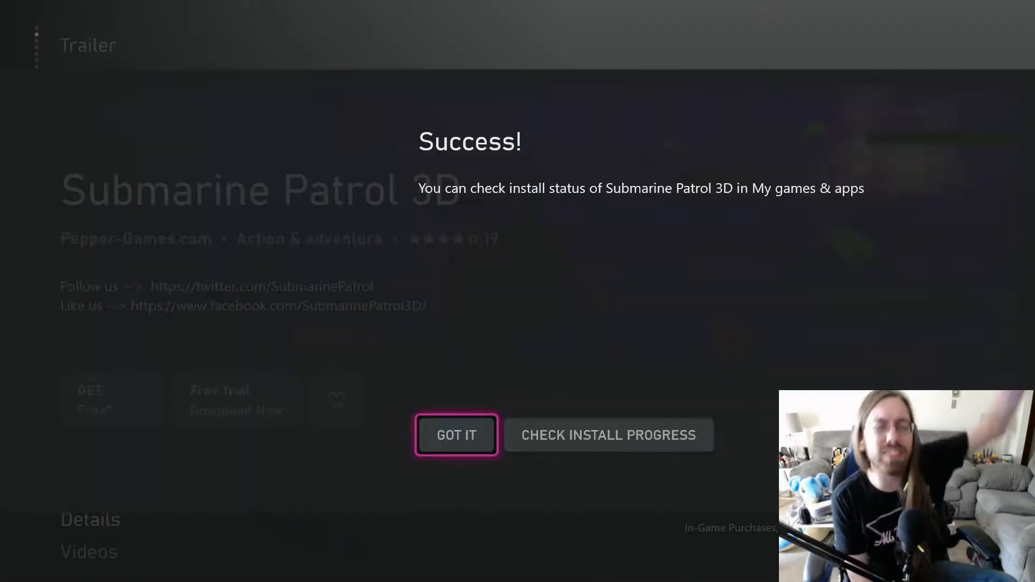
{"action": "left_click", "coordinate": [455, 434]}
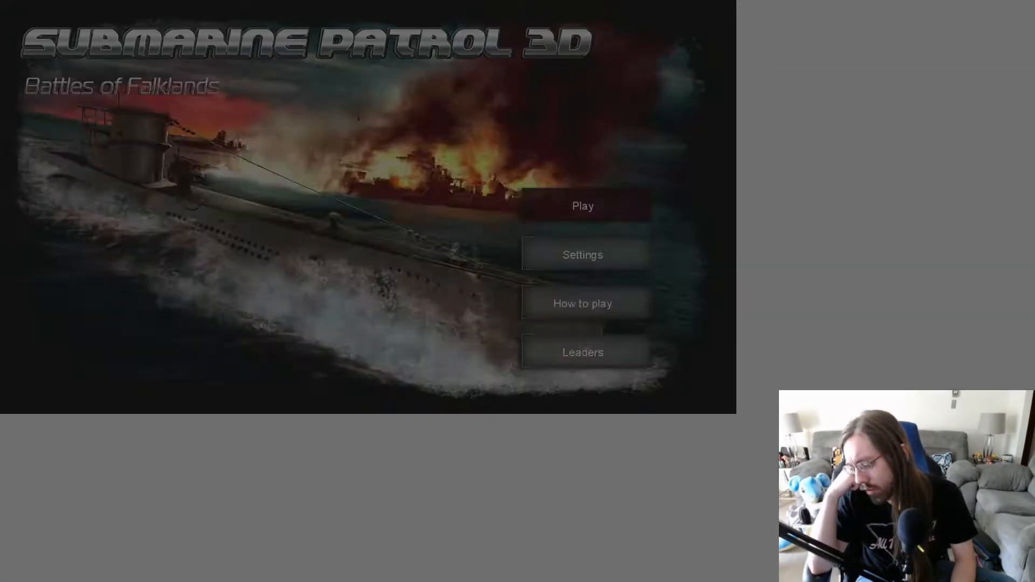
- Start sign-in and grant the game Xbox Live profile and friends list permission
{"action": "left_click", "coordinate": [582, 206]}
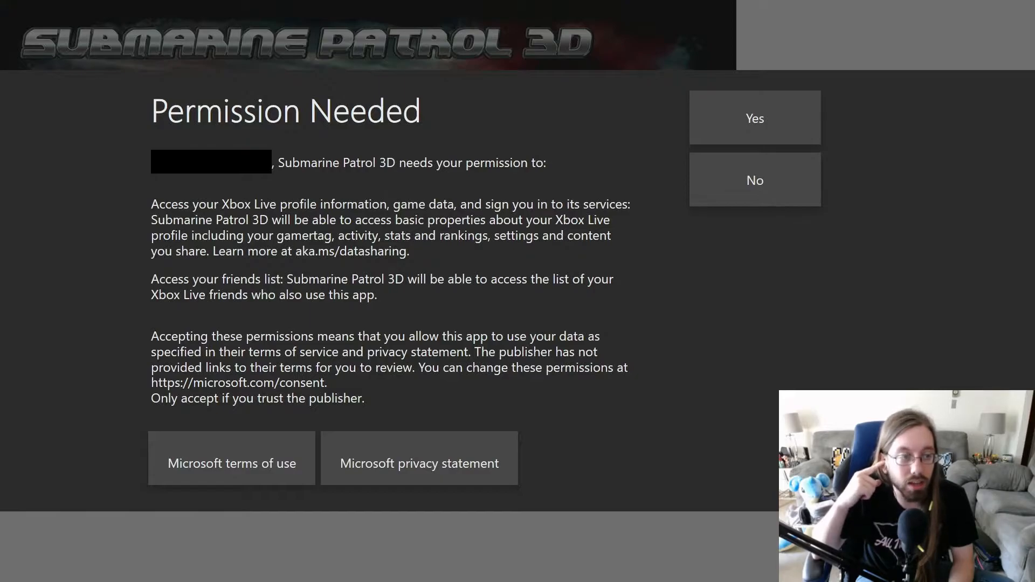
{"action": "left_click", "coordinate": [754, 118]}
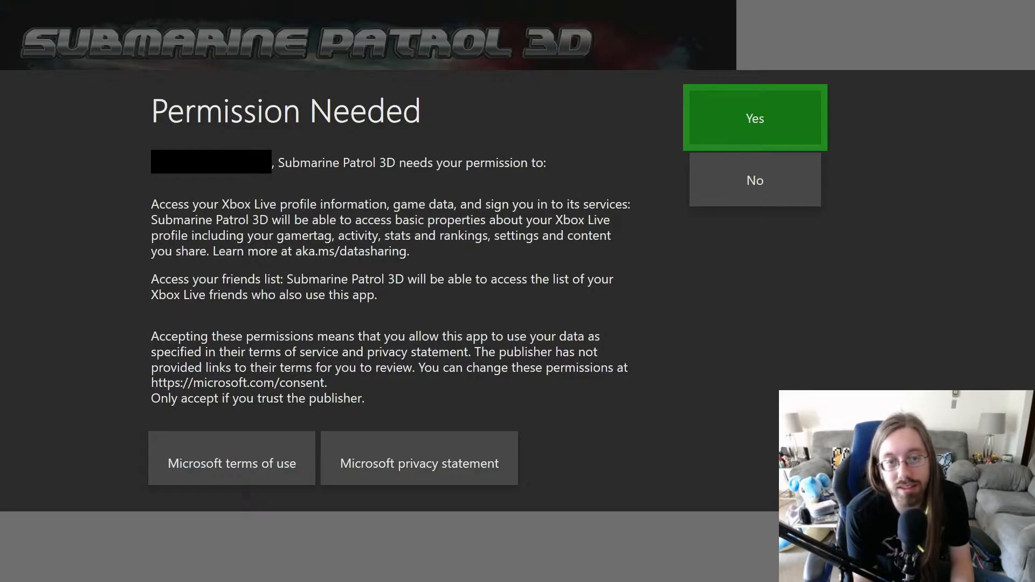
{"action": "left_click", "coordinate": [754, 117]}
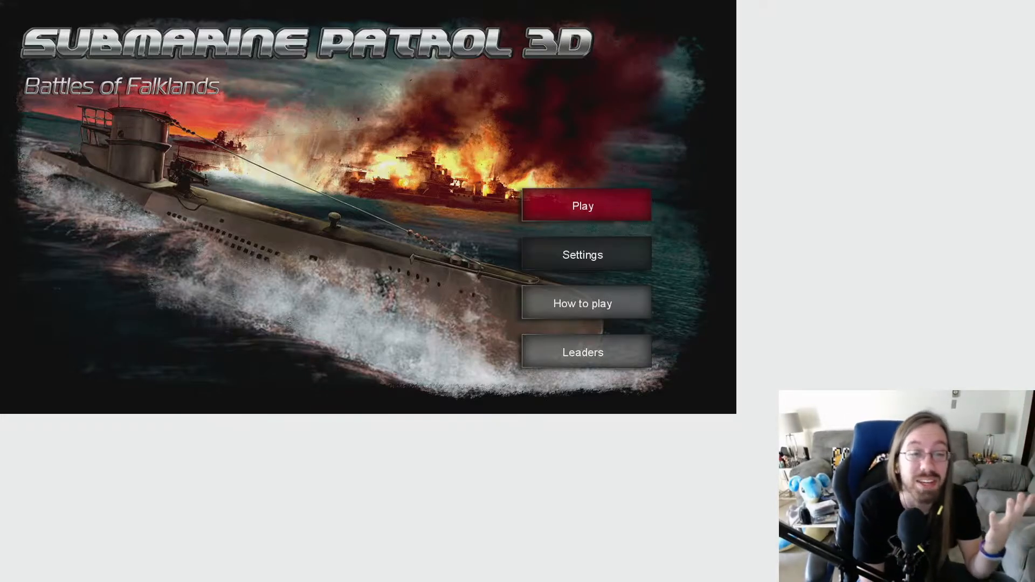
- Change the Controls setting from Keyboard to Controller, then go back to the title menu
{"action": "left_click", "coordinate": [582, 254]}
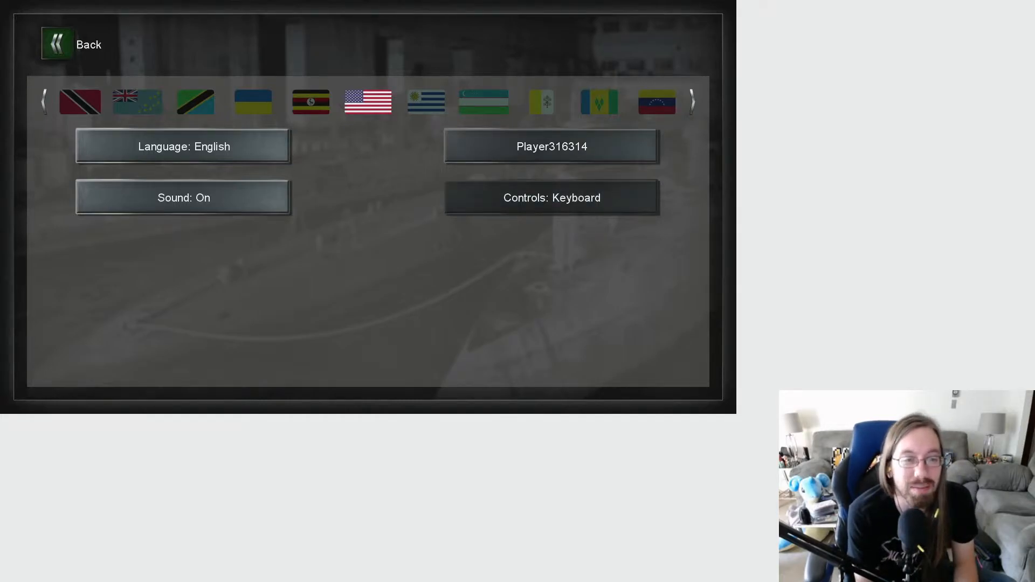
{"action": "left_click", "coordinate": [551, 197]}
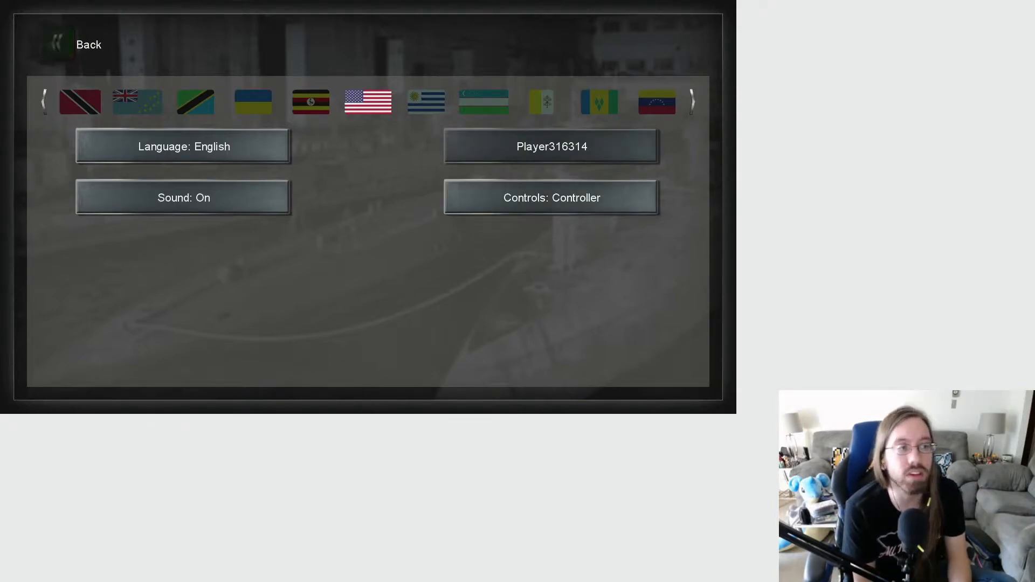
{"action": "left_click", "coordinate": [73, 45]}
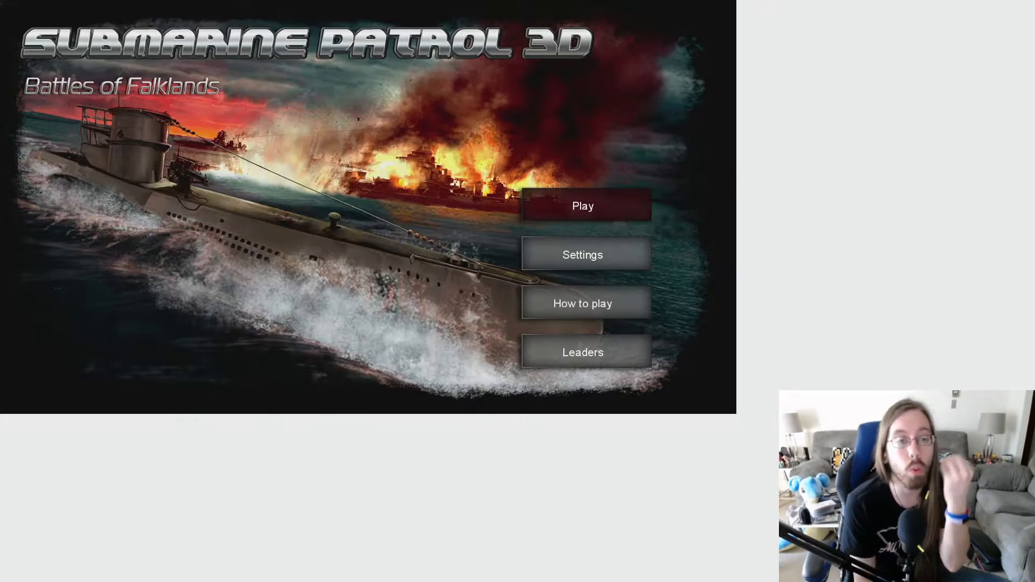
- Browse the maps to Cape Horn, back out, and reopen map selection on Port Egmont
{"action": "left_click", "coordinate": [582, 206]}
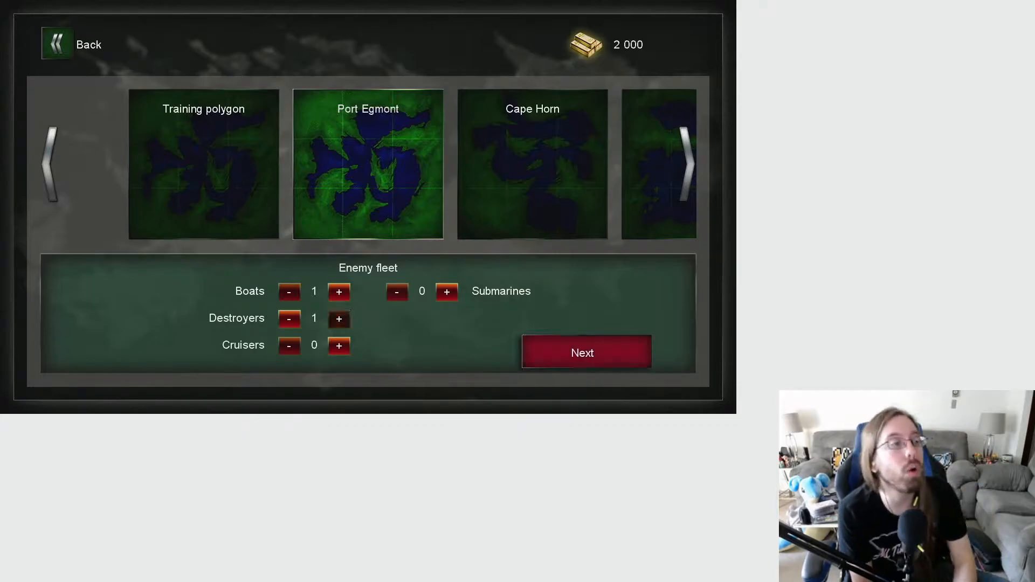
{"action": "left_click", "coordinate": [682, 164]}
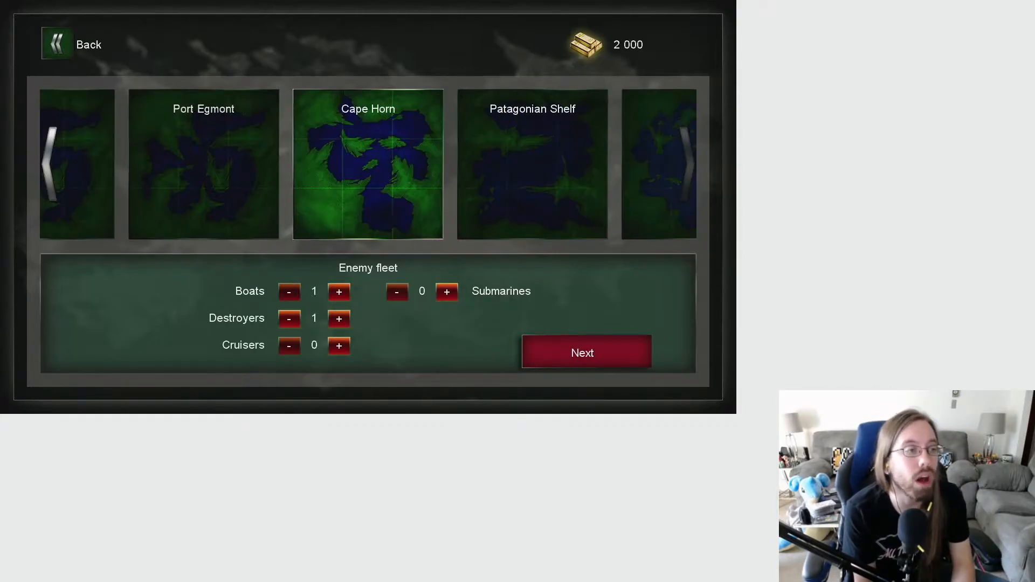
{"action": "left_click", "coordinate": [73, 44]}
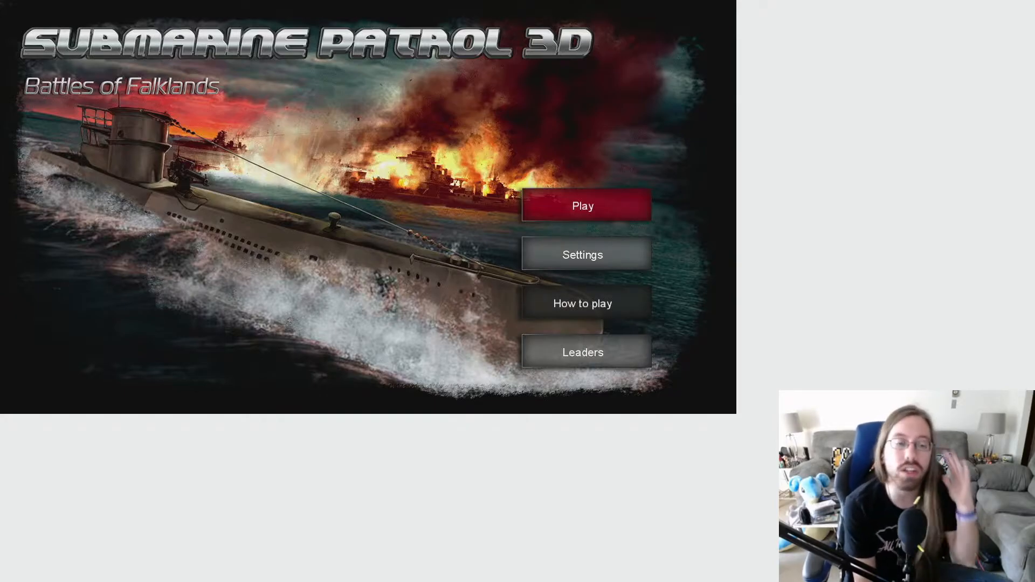
{"action": "left_click", "coordinate": [582, 303]}
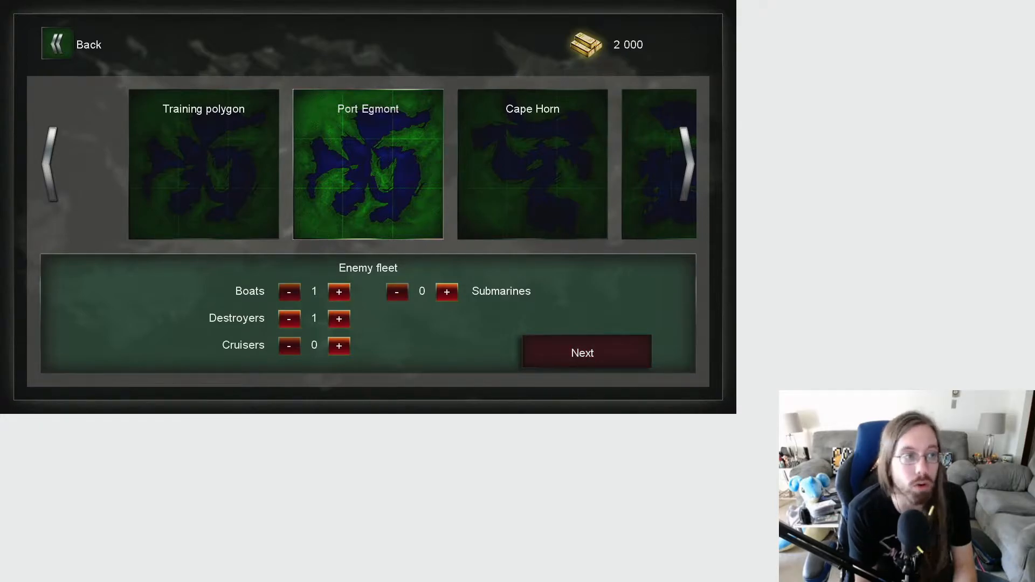
- Load the Uboat with 20 lightweight torpedoes, compare another submarine, and continue with the Uboat
{"action": "left_click", "coordinate": [583, 351]}
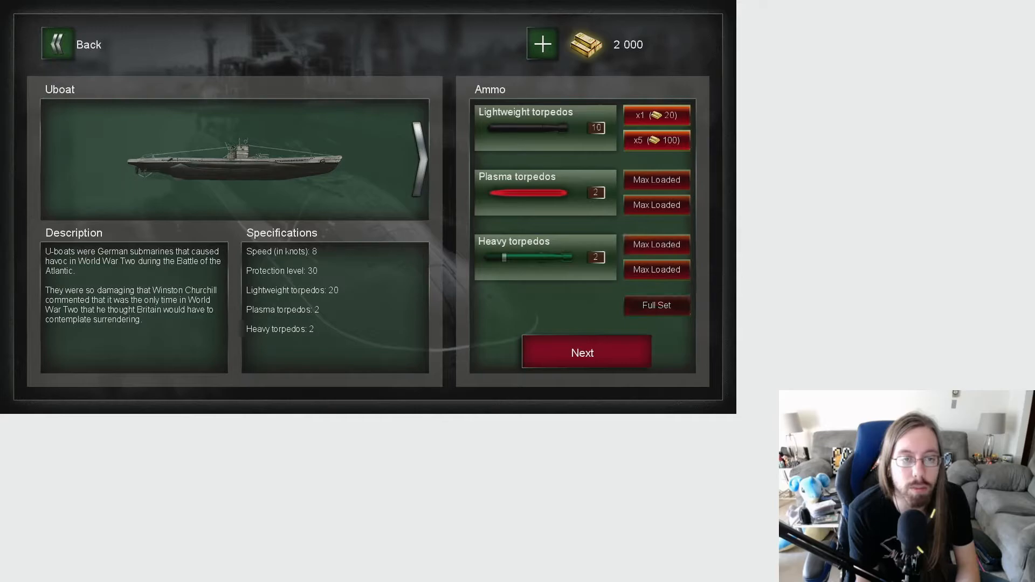
{"action": "left_click", "coordinate": [656, 140]}
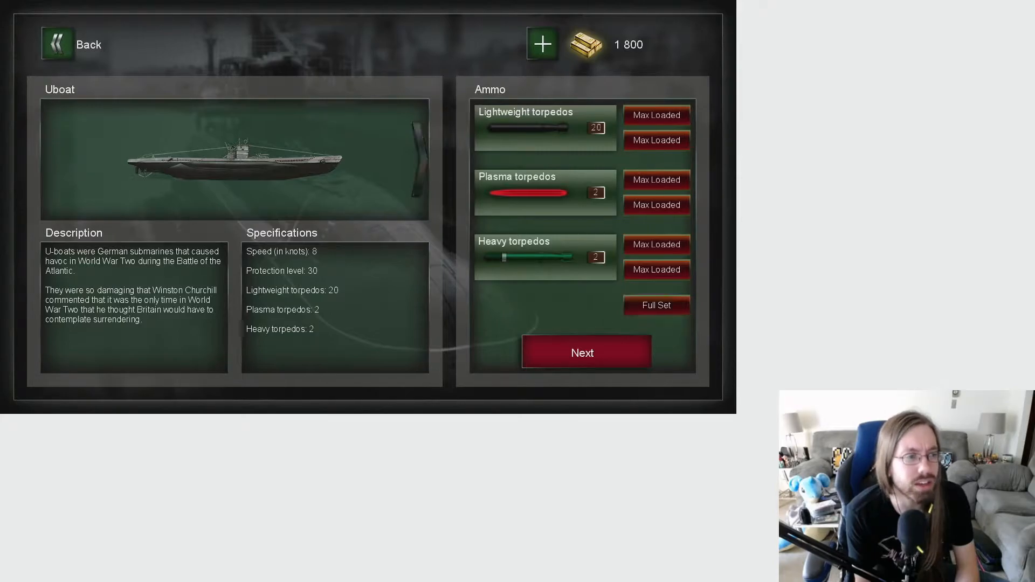
{"action": "left_click", "coordinate": [417, 158]}
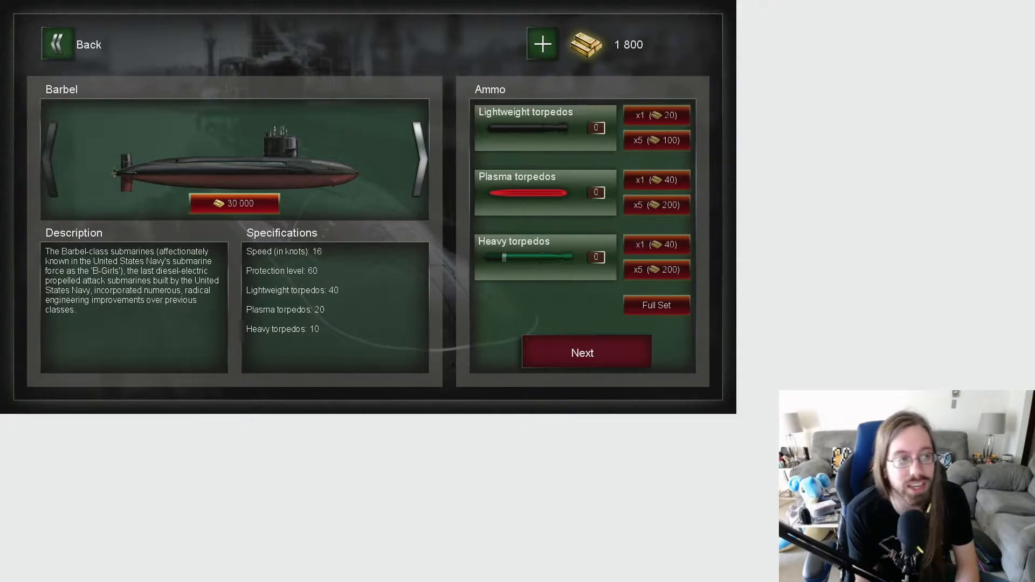
{"action": "left_click", "coordinate": [419, 160]}
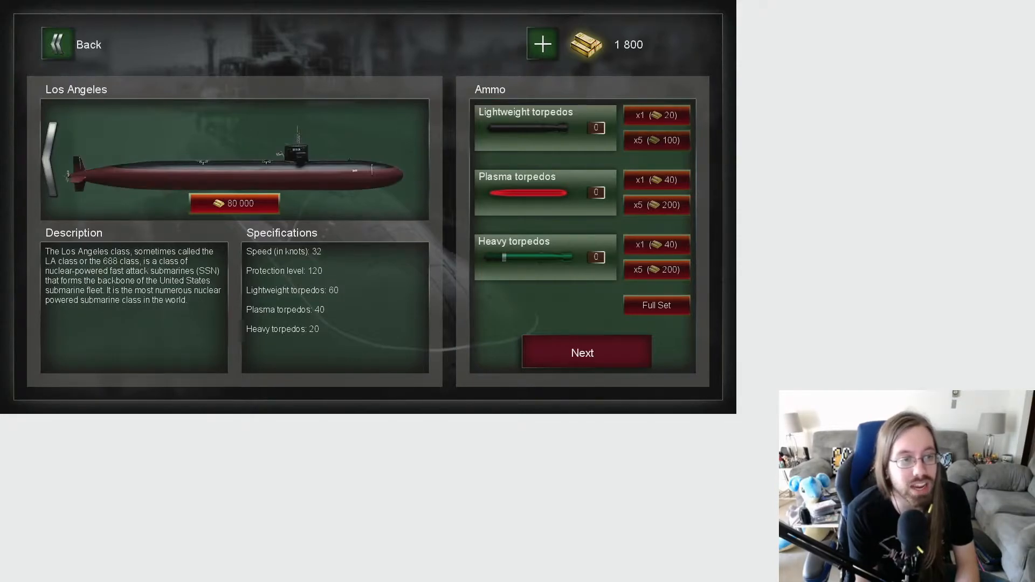
{"action": "left_click", "coordinate": [409, 158]}
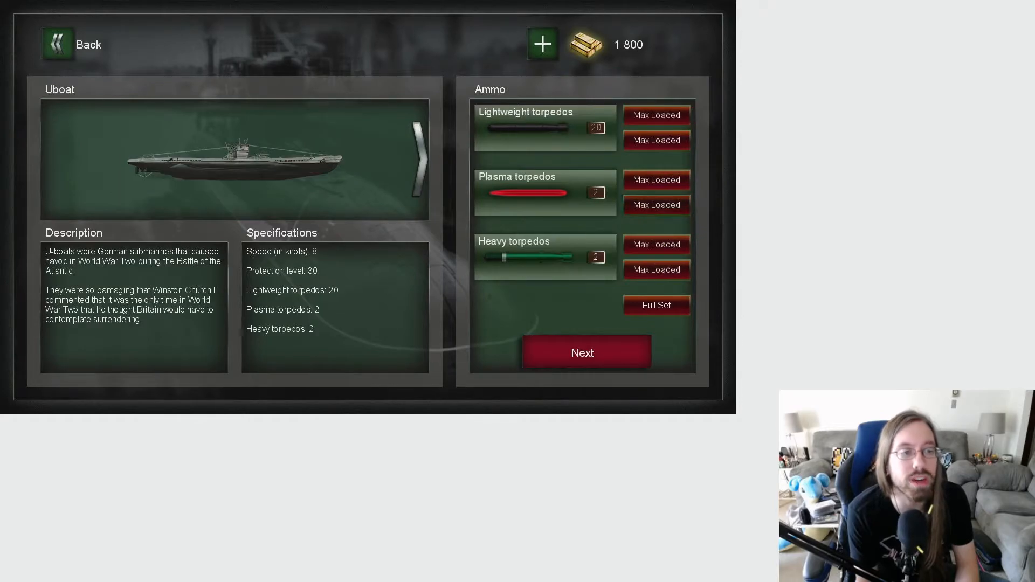
{"action": "left_click", "coordinate": [583, 352]}
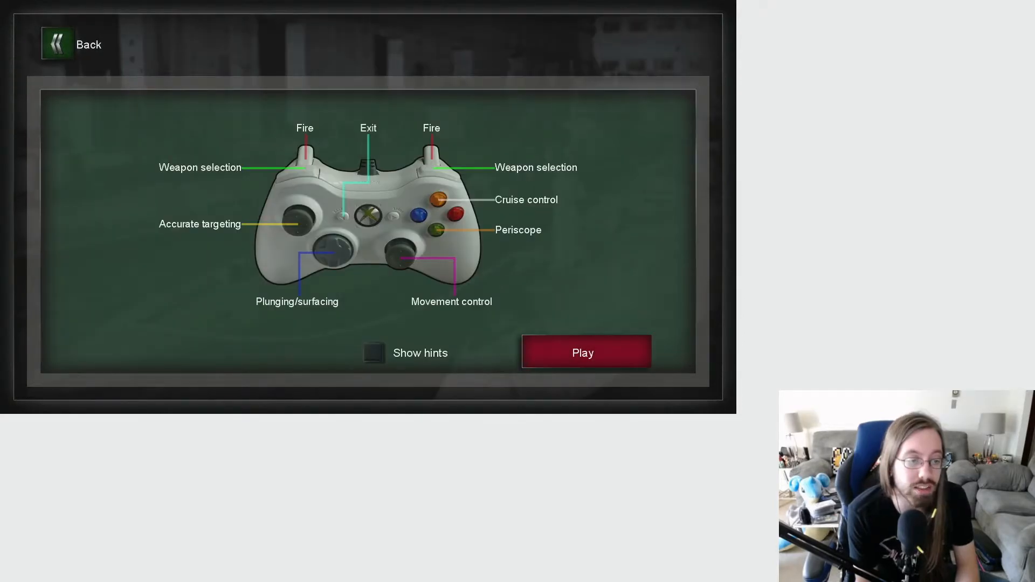
- Tick Show hints and press Play so the battle tips panel appears
{"action": "left_click", "coordinate": [372, 353]}
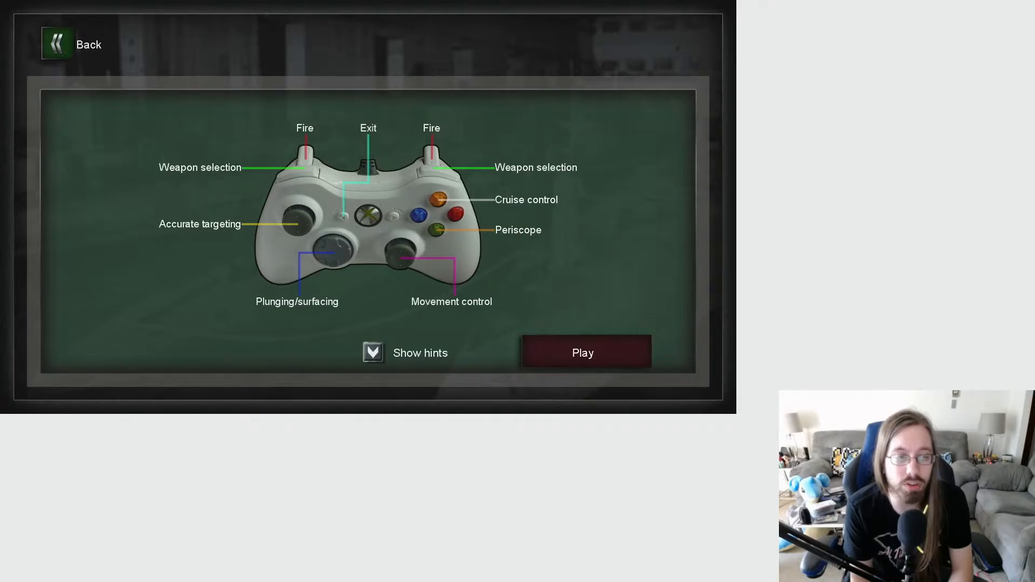
{"action": "left_click", "coordinate": [372, 353]}
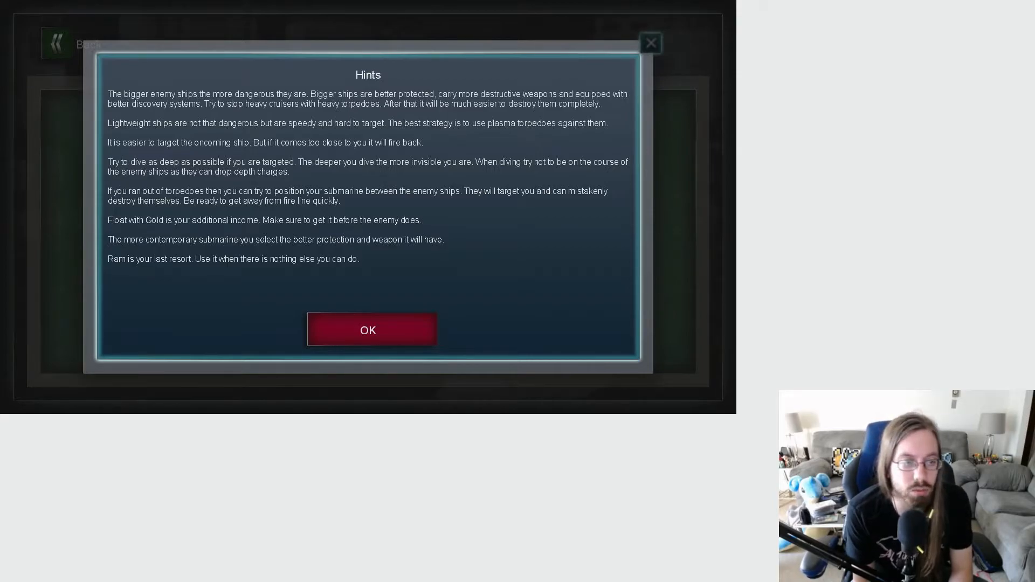
- Dismiss the hints and fire lightweight torpedoes until the Port Egmont battle is lost, earning 0
{"action": "left_click", "coordinate": [368, 330]}
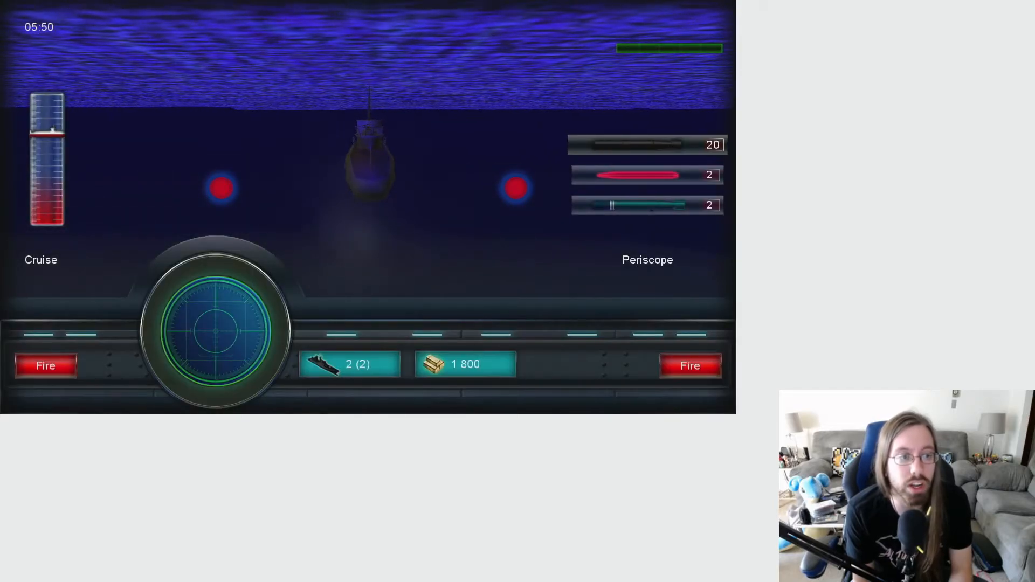
{"action": "left_click", "coordinate": [688, 365]}
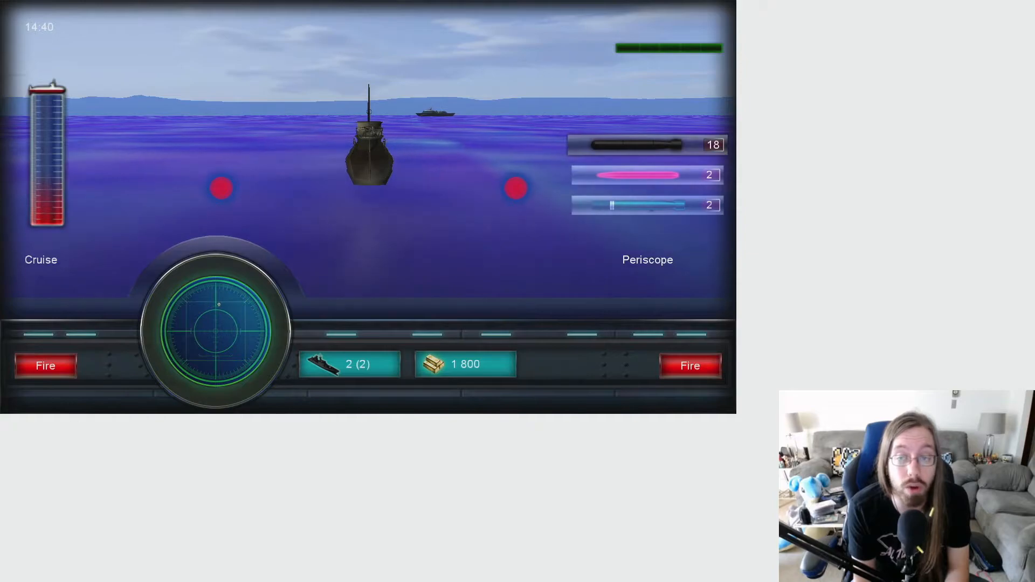
{"action": "left_click", "coordinate": [689, 365]}
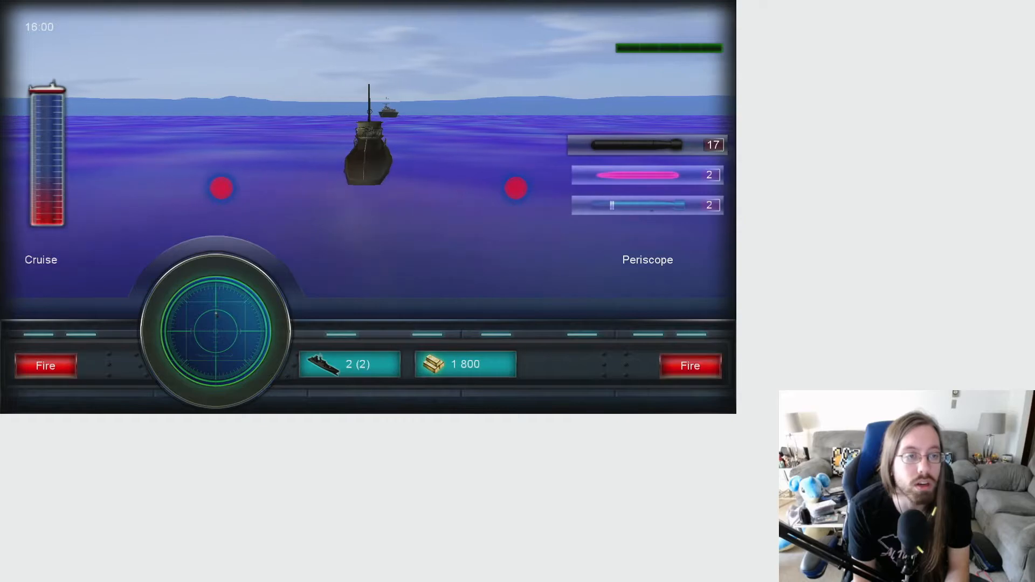
{"action": "left_click", "coordinate": [45, 366]}
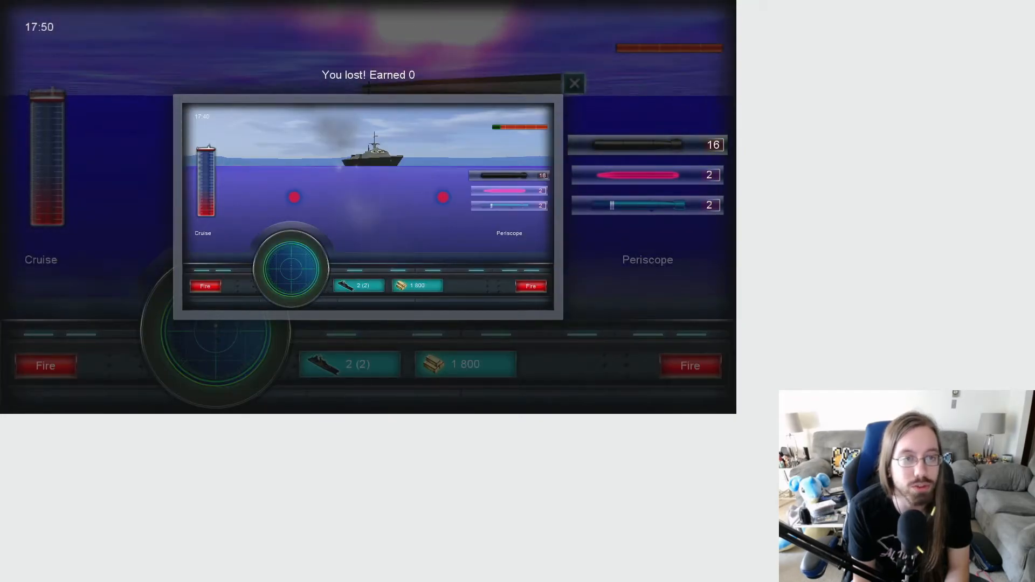
- Close the 'You lost' summary and continue with the Max Loaded Uboat
{"action": "left_click", "coordinate": [573, 83]}
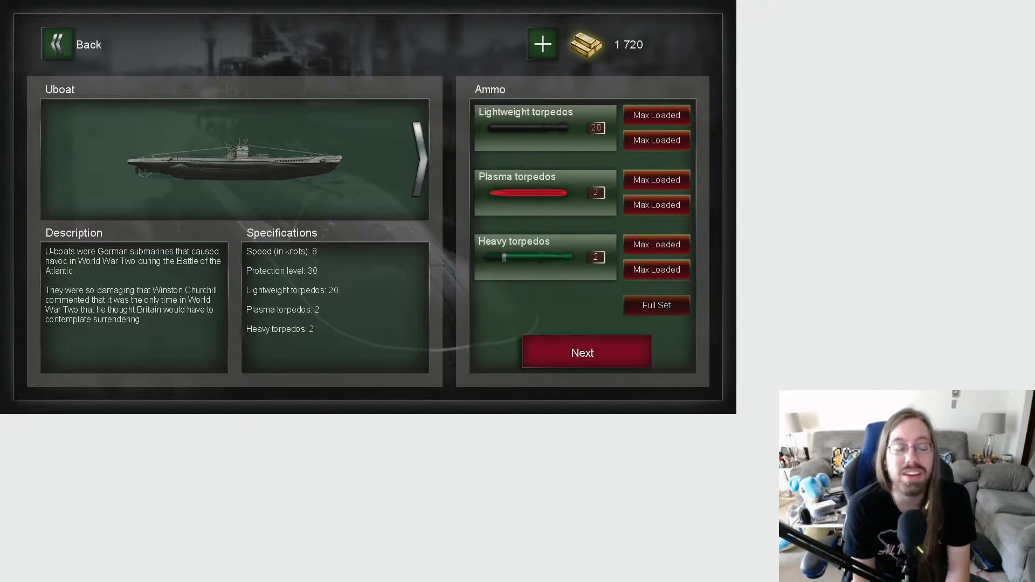
{"action": "left_click", "coordinate": [583, 352]}
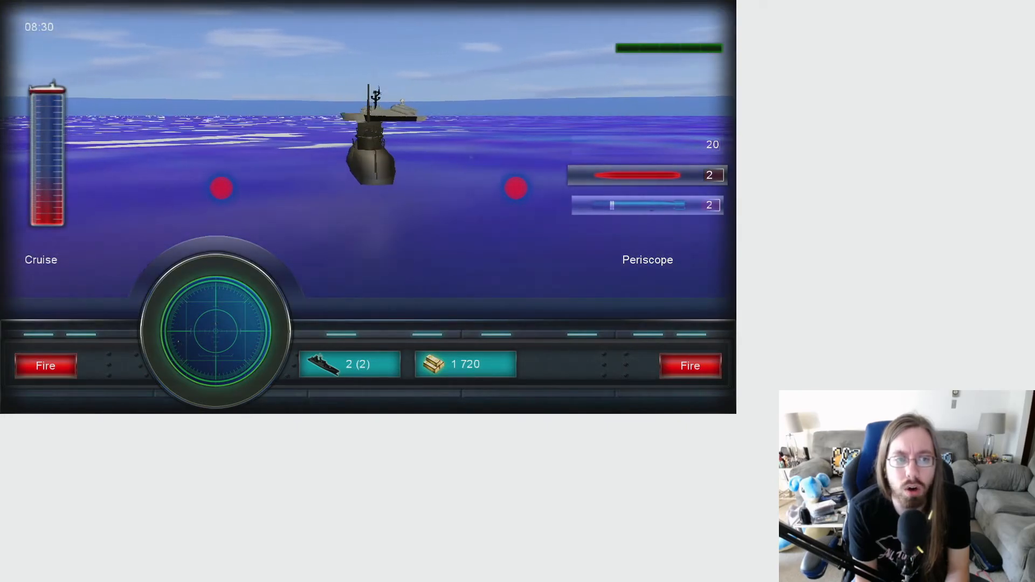
- Fire plasma, lightweight and heavy torpedoes until the round ends with gold at 1,880
{"action": "left_click", "coordinate": [689, 365]}
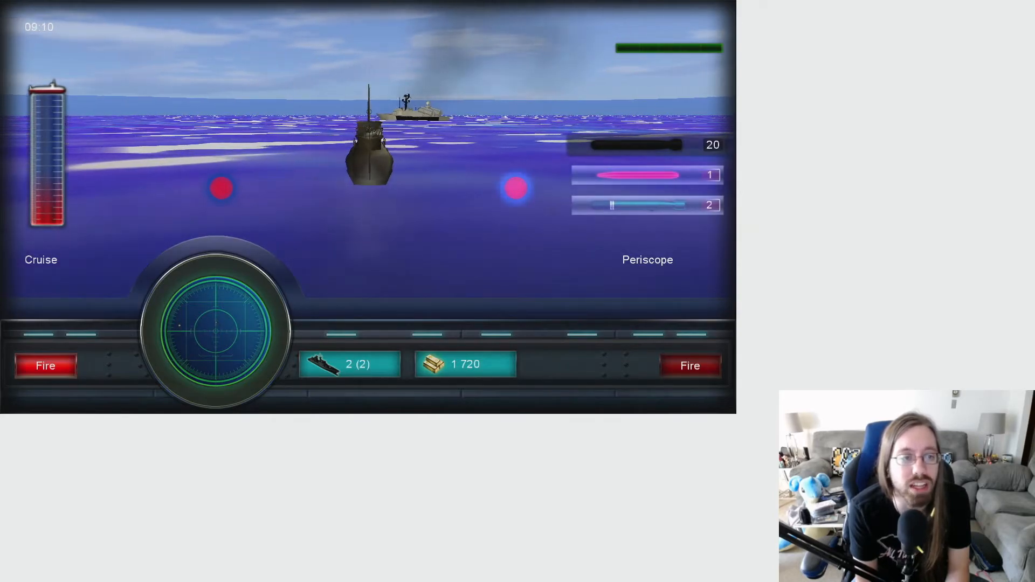
{"action": "left_click", "coordinate": [45, 365]}
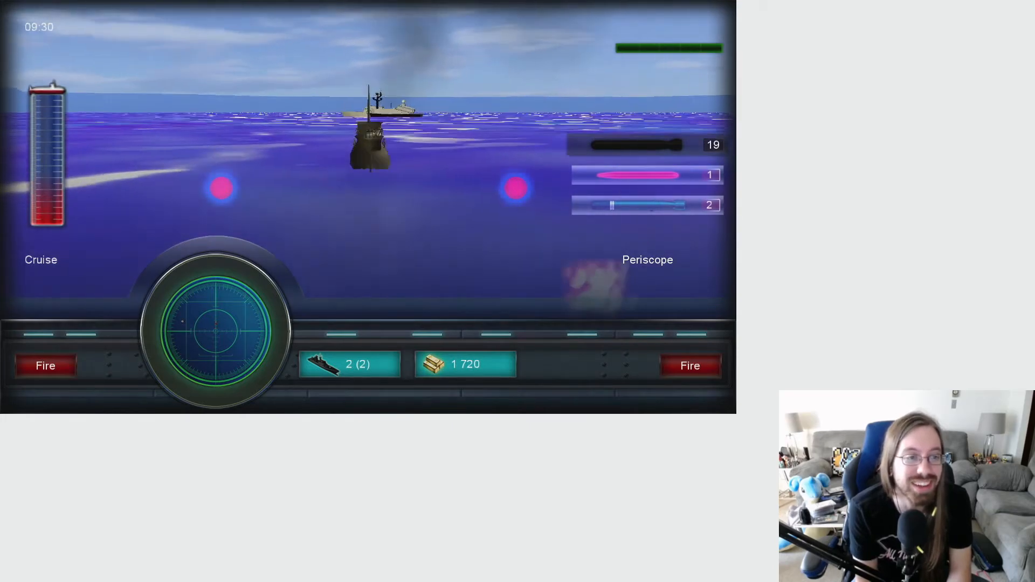
{"action": "left_click", "coordinate": [688, 365]}
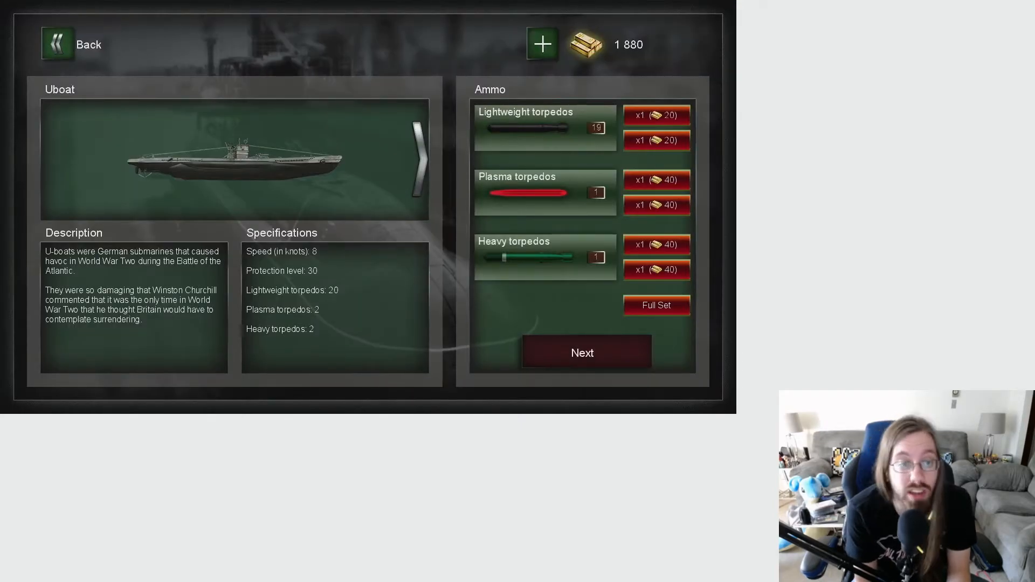
- Restock all torpedoes, then set Port Egmont enemies to one boat and one submarine
{"action": "left_click", "coordinate": [655, 306]}
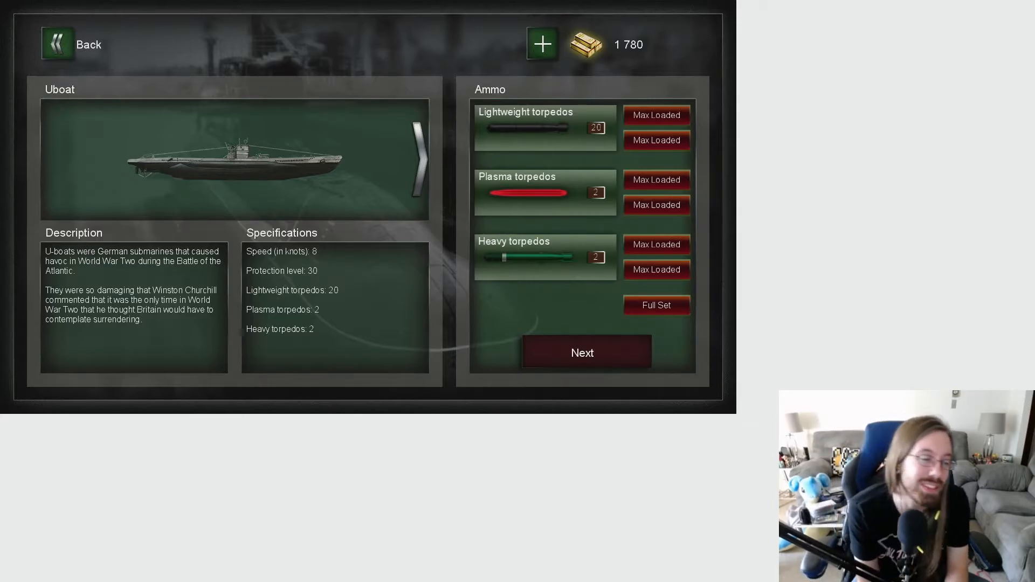
{"action": "left_click", "coordinate": [583, 352]}
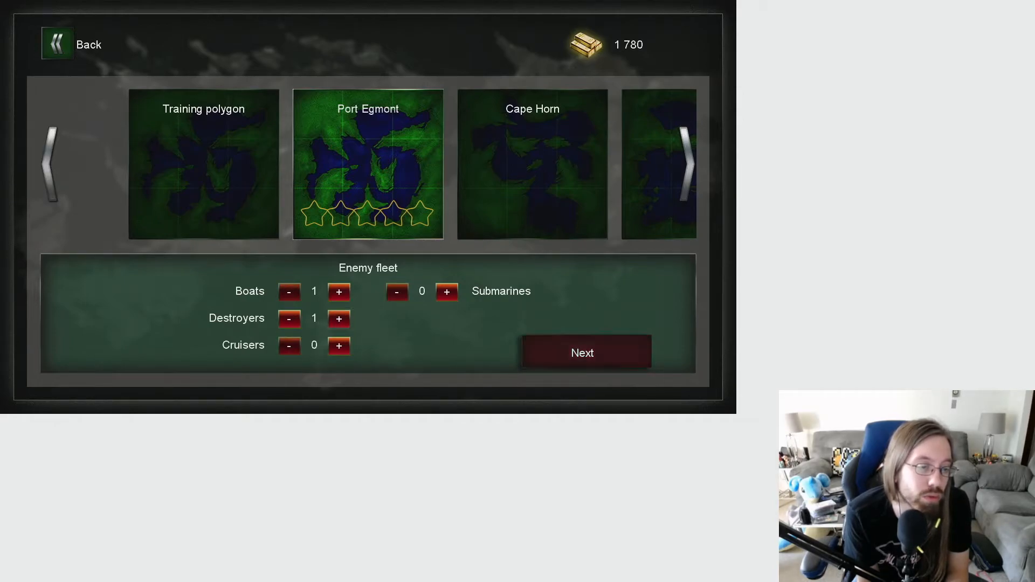
{"action": "left_click", "coordinate": [288, 318]}
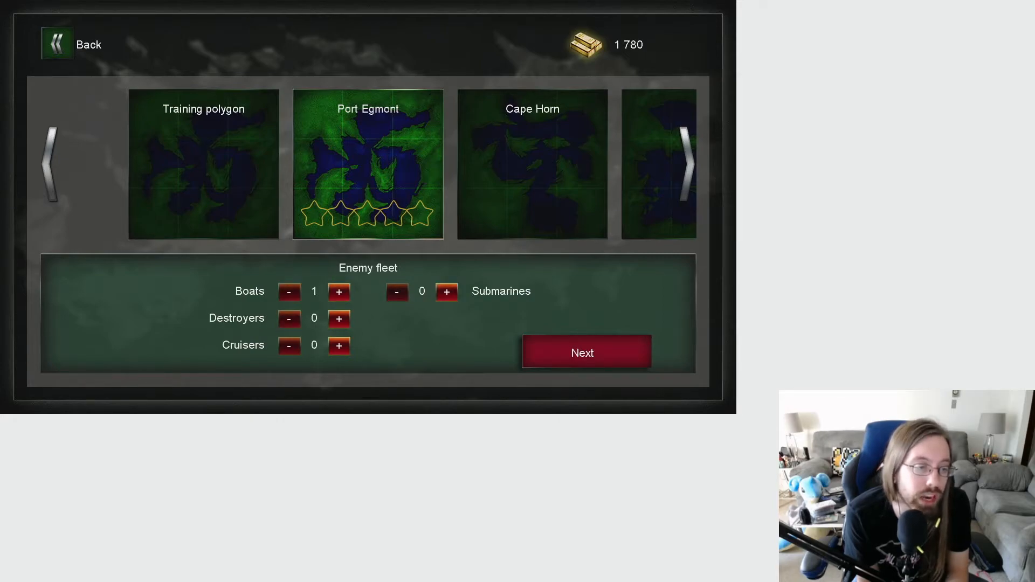
{"action": "left_click", "coordinate": [446, 291]}
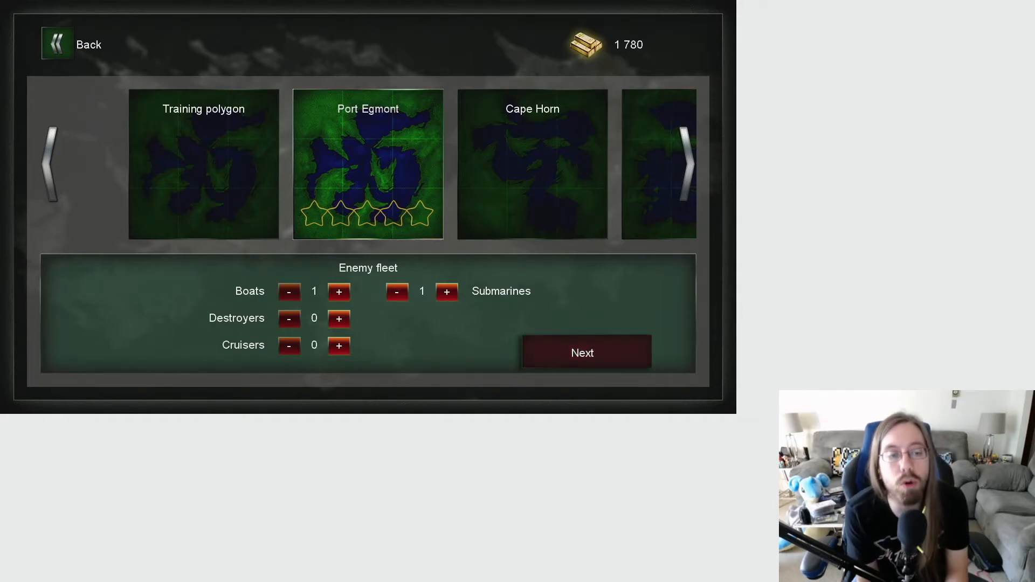
{"action": "left_click", "coordinate": [584, 352]}
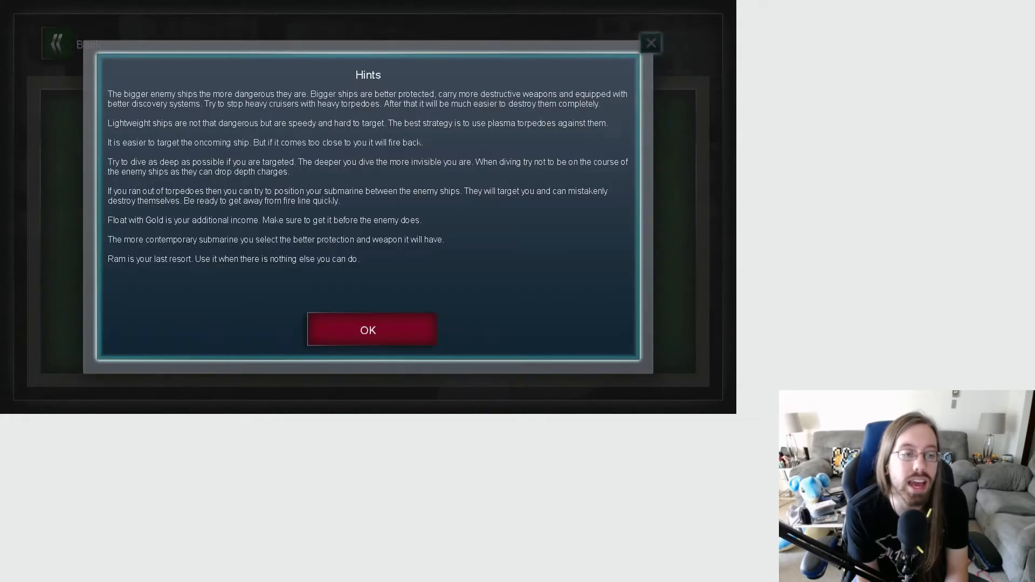
- Dismiss the Hints dialog with OK to begin the Port Egmont battle
{"action": "left_click", "coordinate": [368, 330]}
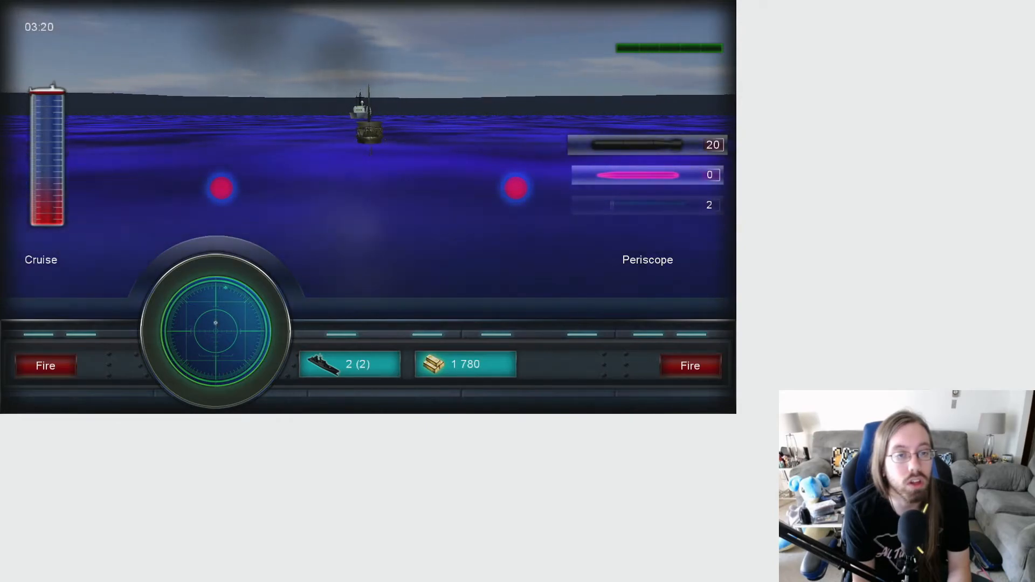
- Fire two torpedoes at the approaching enemy boat, sinking one of the two enemies
{"action": "left_click", "coordinate": [45, 365]}
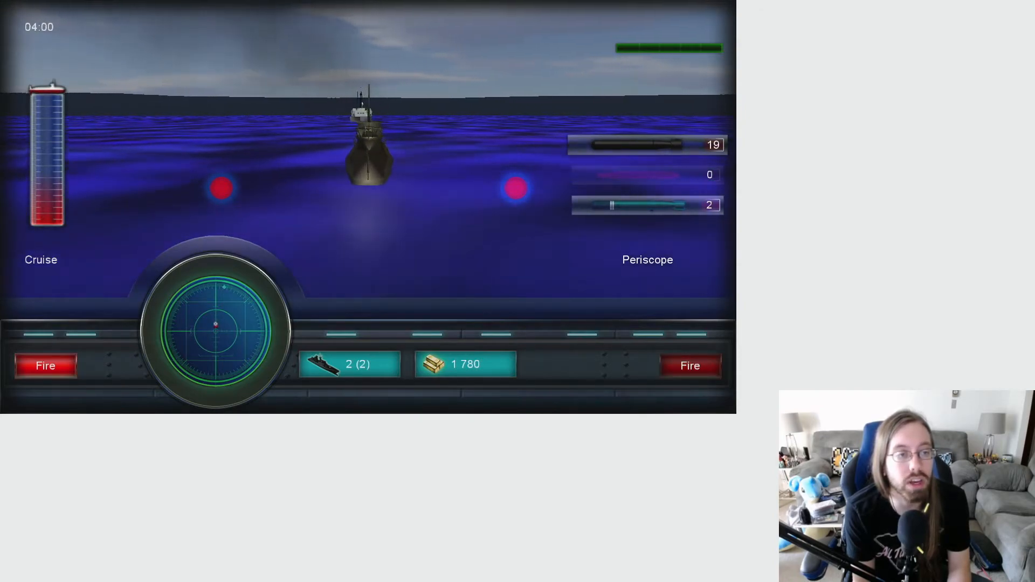
{"action": "left_click", "coordinate": [45, 365]}
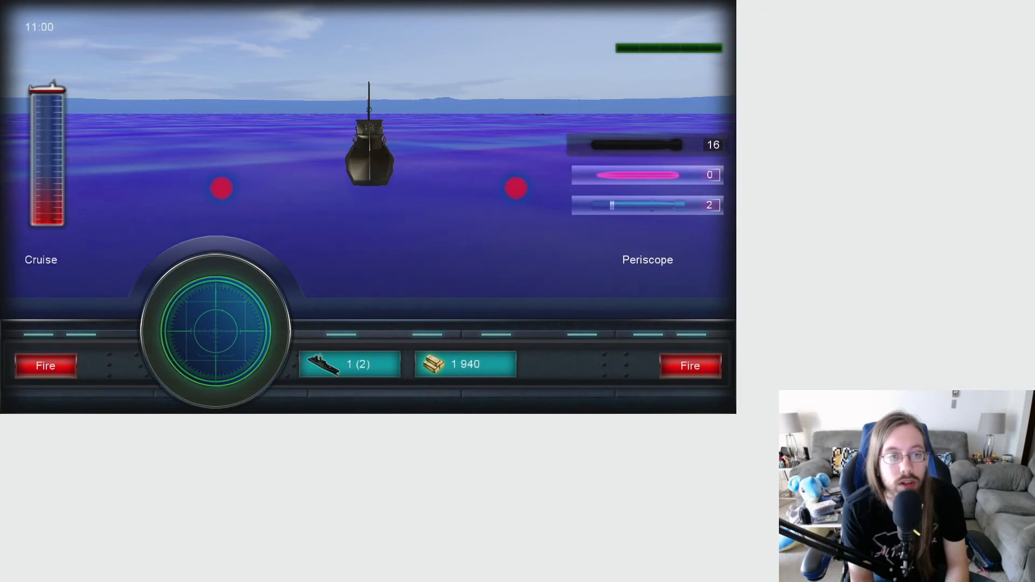
- Fire three more torpedoes until the battle is lost for 160, then close the results
{"action": "left_click", "coordinate": [689, 365]}
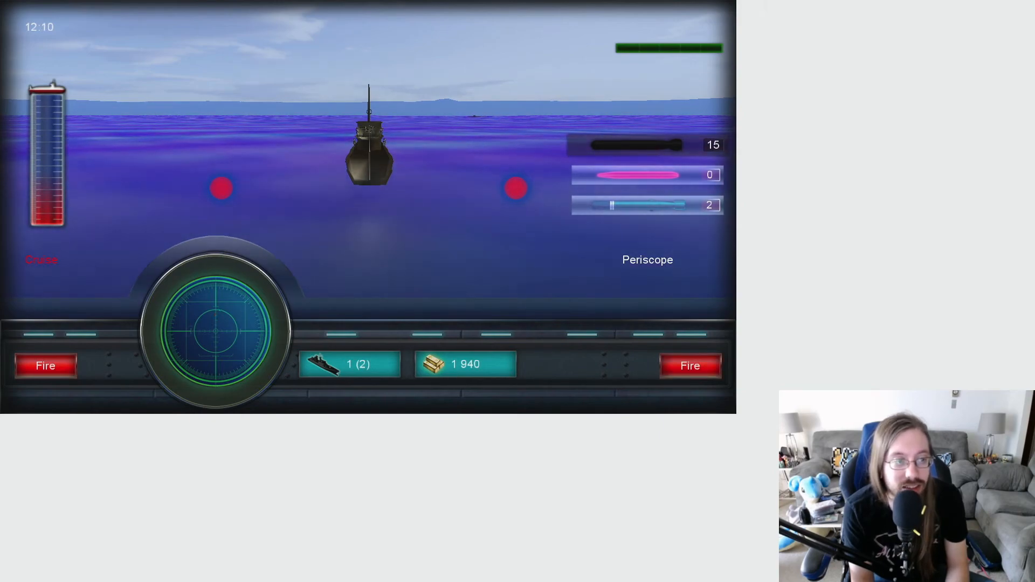
{"action": "left_click", "coordinate": [688, 365]}
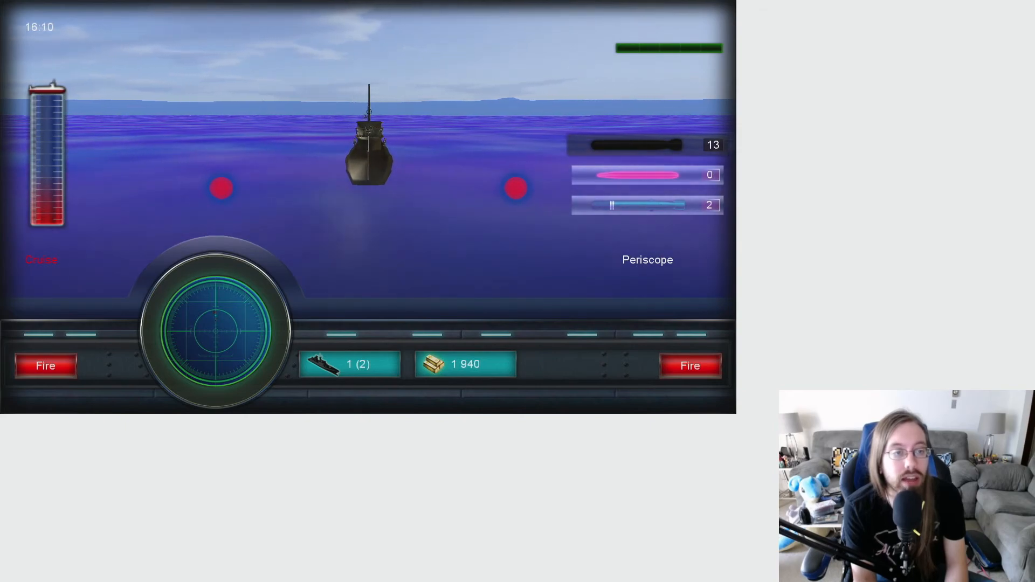
{"action": "left_click", "coordinate": [689, 366]}
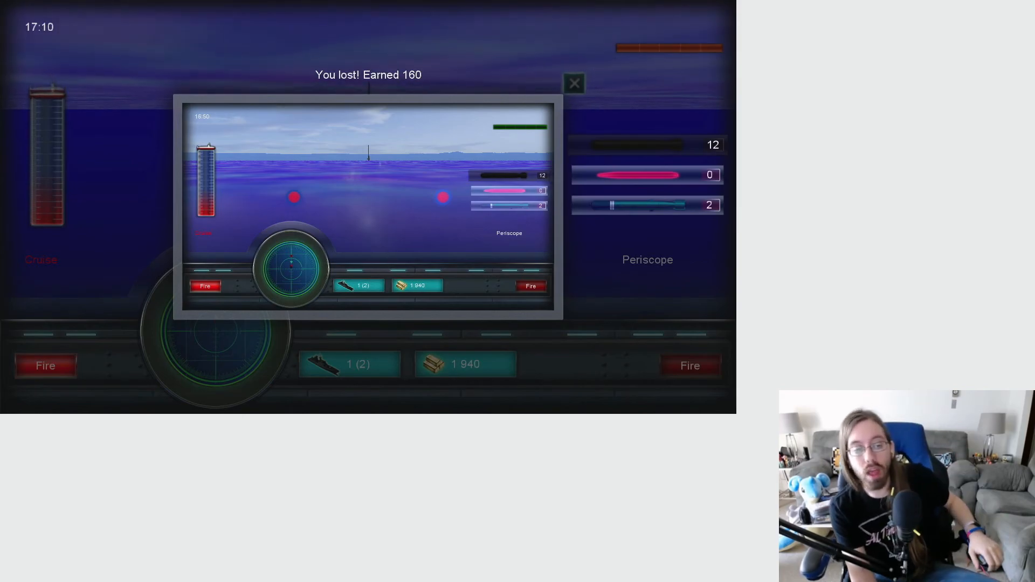
{"action": "left_click", "coordinate": [573, 83]}
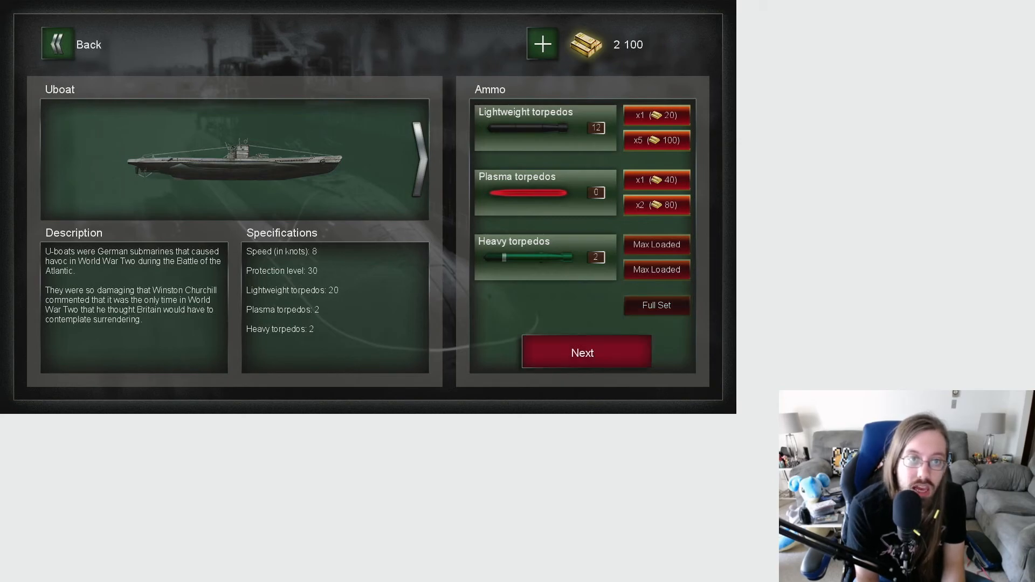
- Buy a full torpedo set, leaving 1,860 gold, and bring up the game's Xbox manage page
{"action": "left_click", "coordinate": [656, 306]}
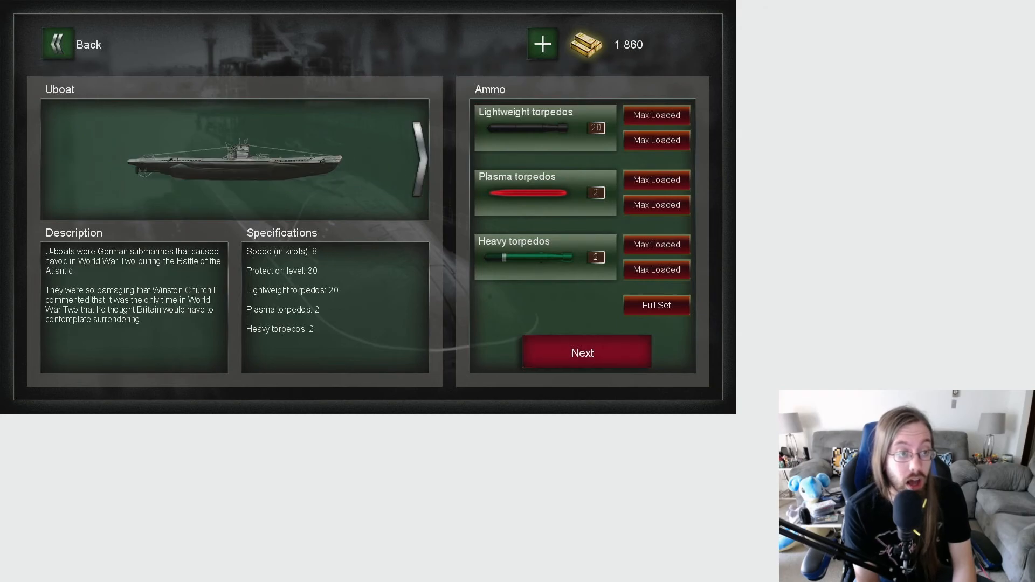
{"action": "left_click", "coordinate": [416, 161]}
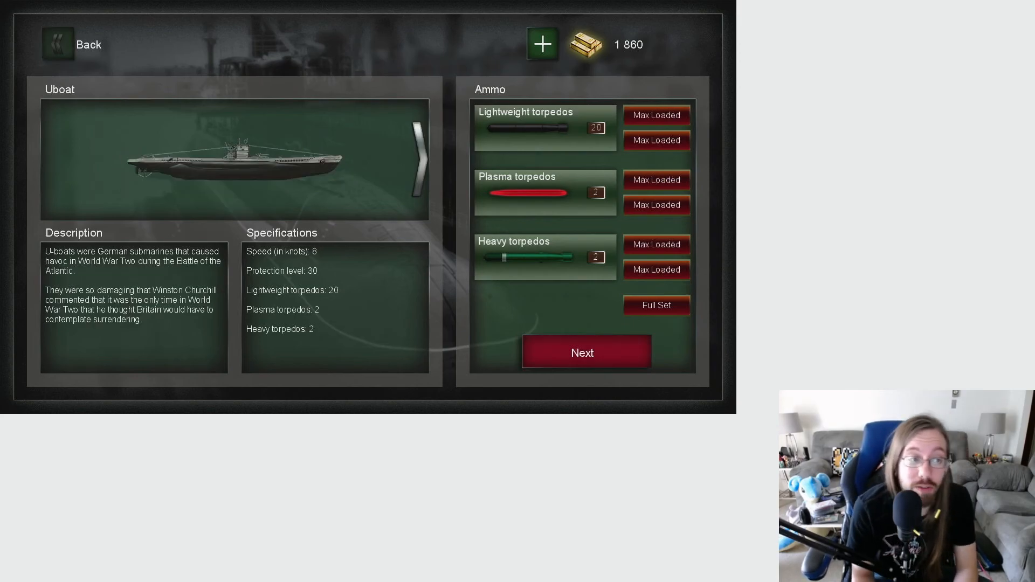
{"action": "key", "text": "Xbox"}
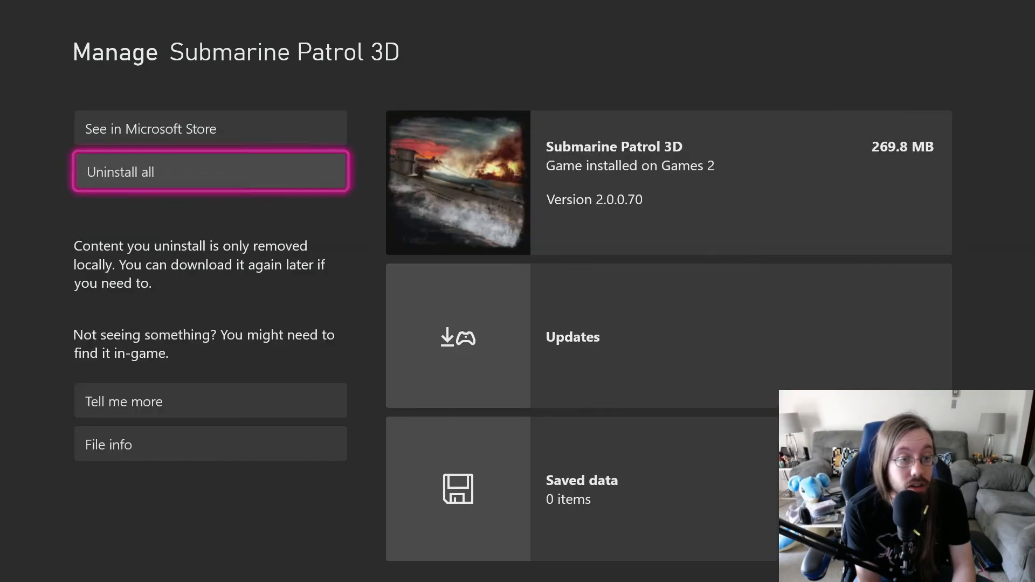
- Uninstall all of Submarine Patrol 3D, then choose Hide from list in All owned games
{"action": "left_click", "coordinate": [210, 171]}
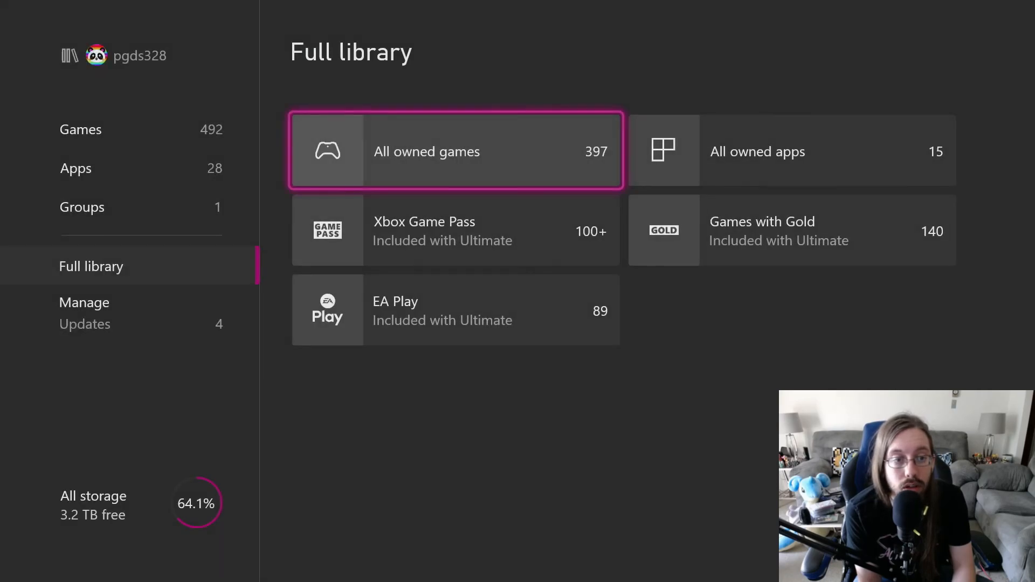
{"action": "left_click", "coordinate": [455, 151]}
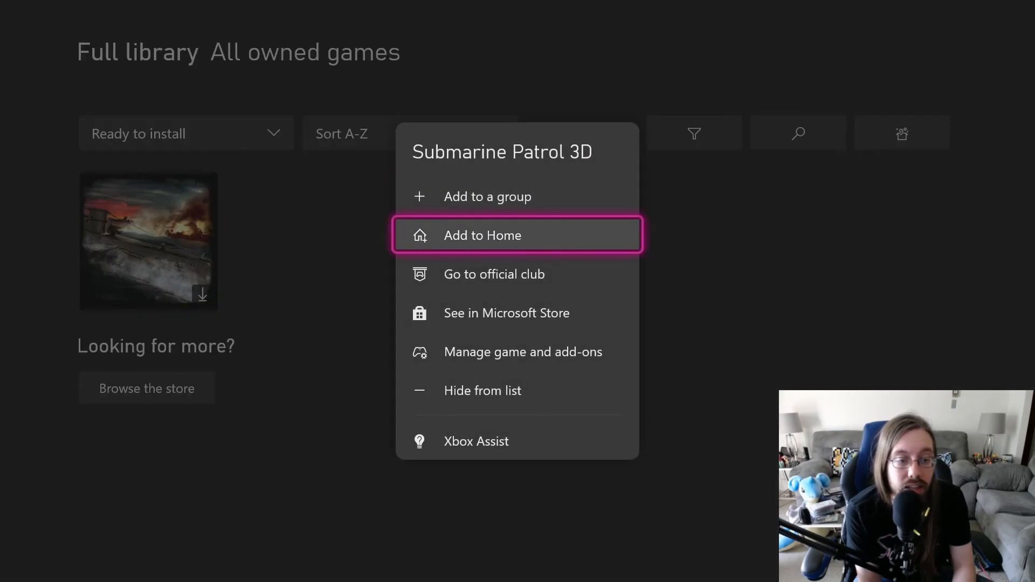
{"action": "left_click", "coordinate": [483, 390]}
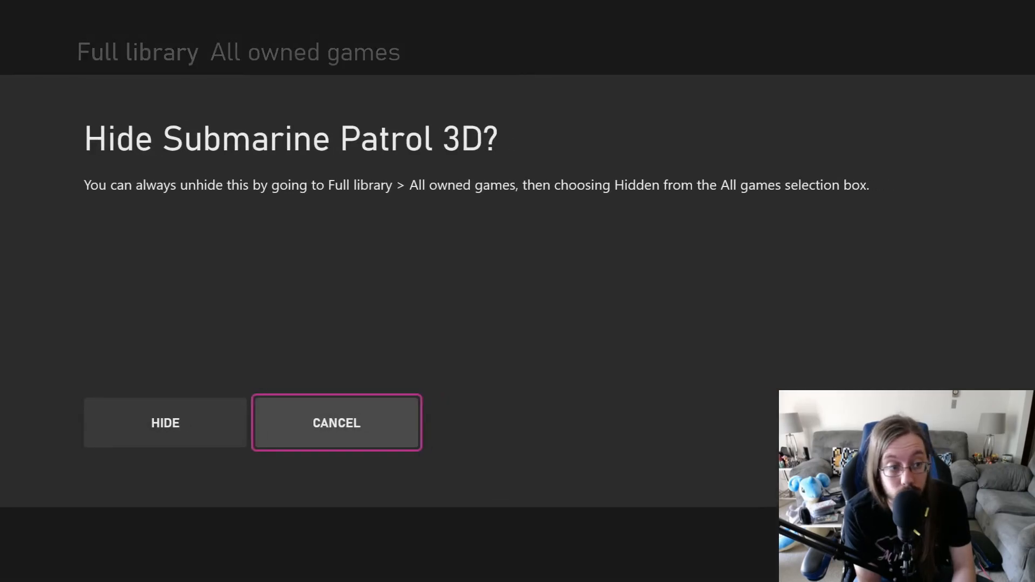